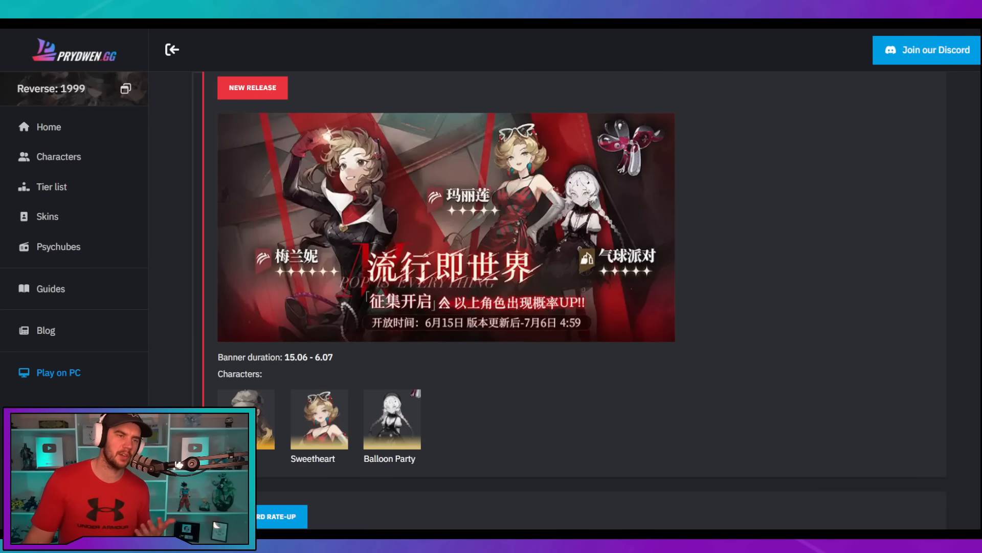
Step: Open Melania's character page from her portrait in the banner section
{"action": "left_click", "coordinate": [58, 156]}
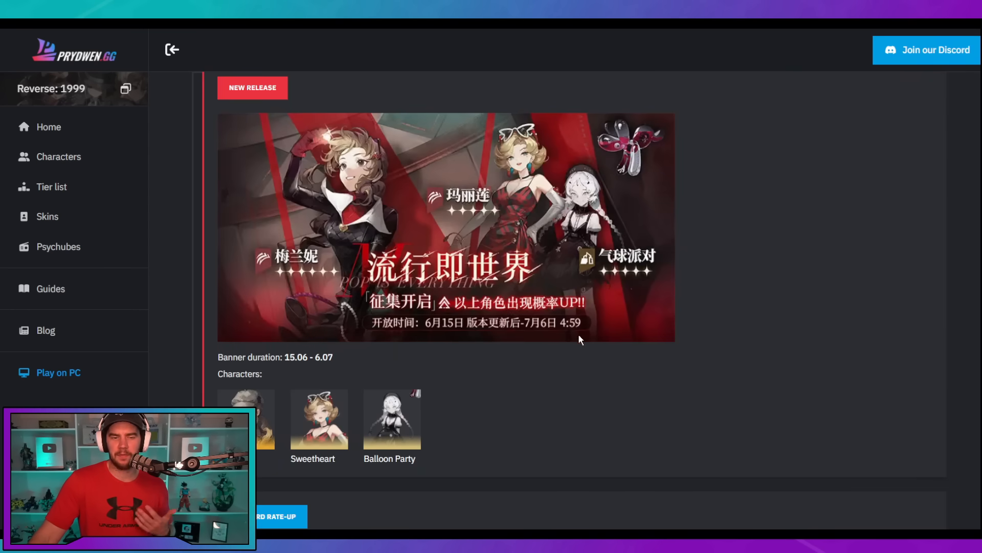
{"action": "mouse_move", "coordinate": [619, 356]}
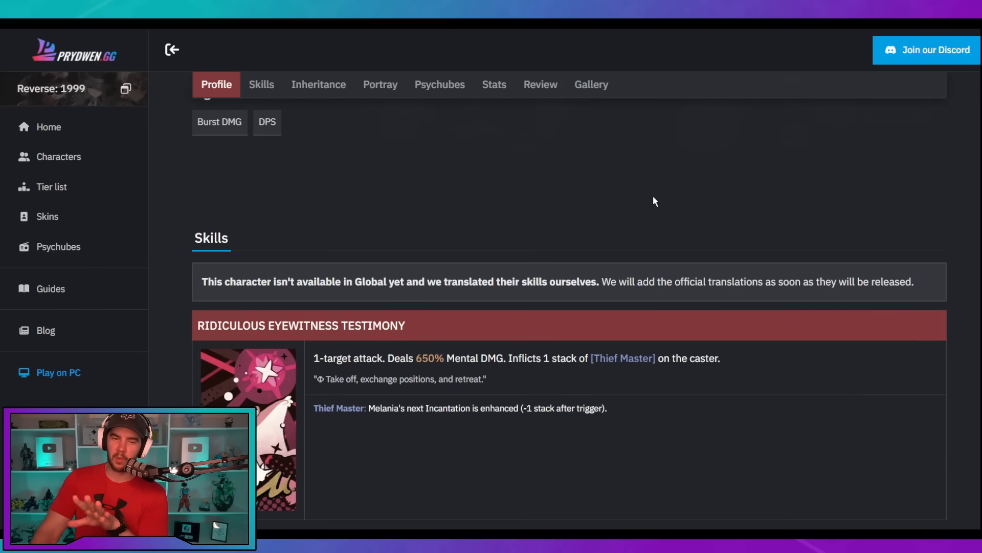
Step: Show Melania's Inheritance tab with level materials and the Fixed Plan effect
{"action": "scroll", "scroll_direction": "down", "scroll_amount": 3}
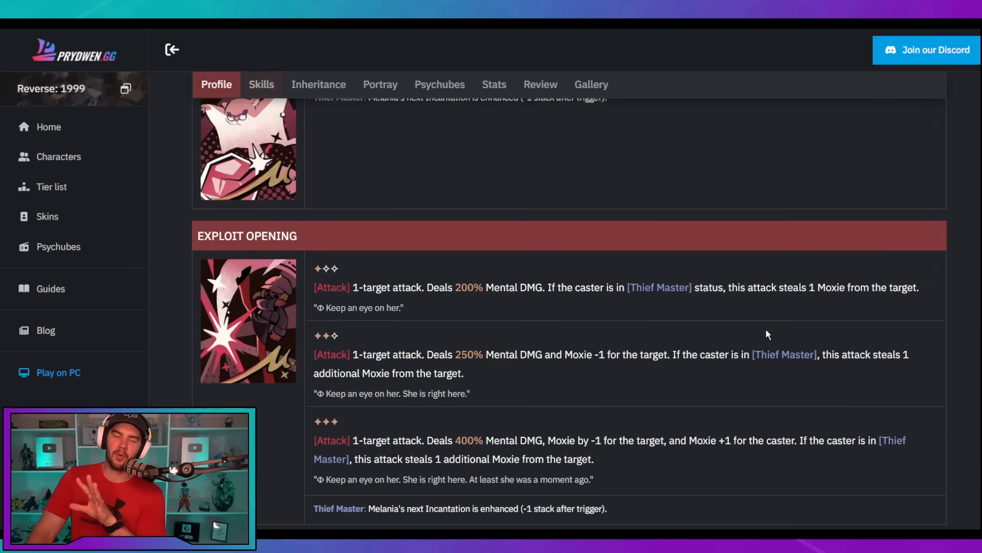
{"action": "left_click", "coordinate": [261, 84]}
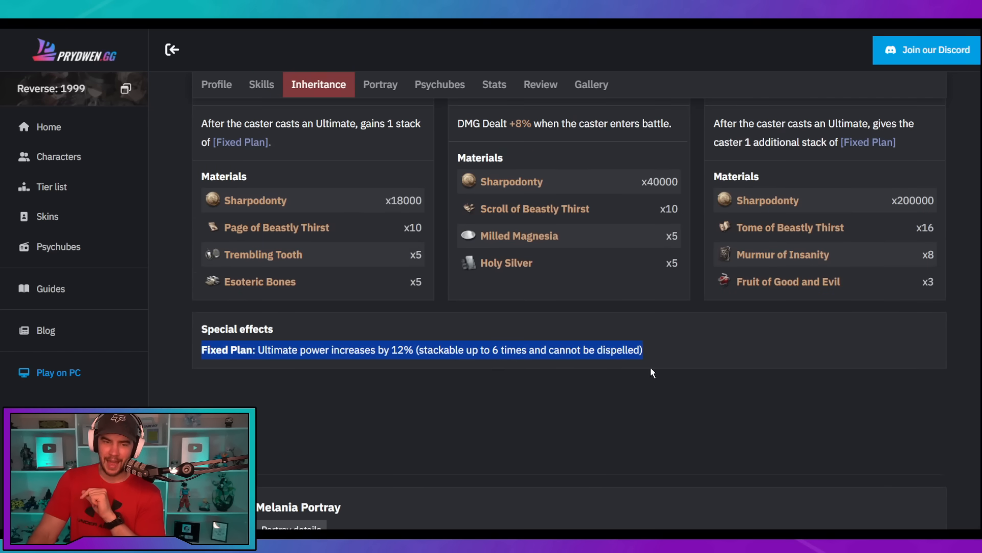
{"action": "mouse_move", "coordinate": [684, 331]}
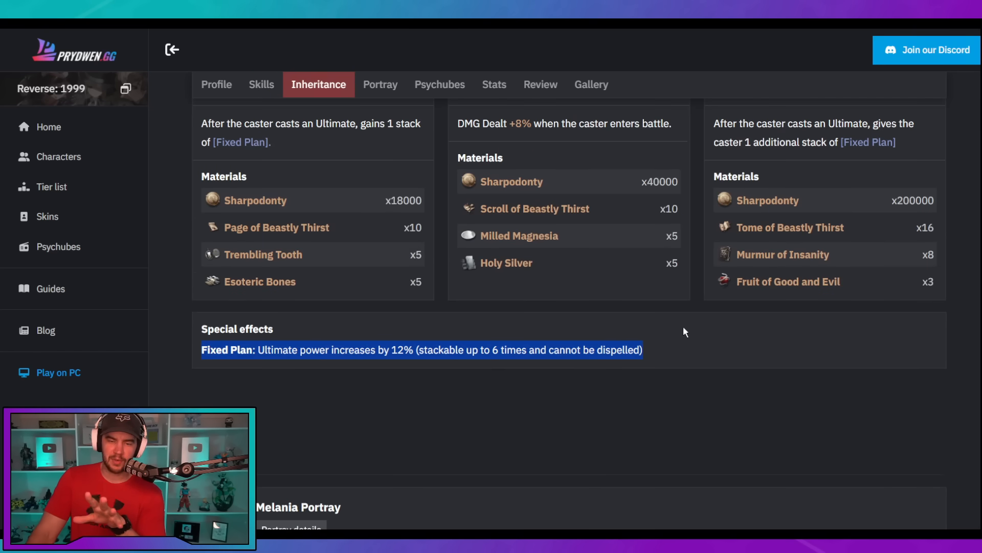
{"action": "mouse_move", "coordinate": [680, 373]}
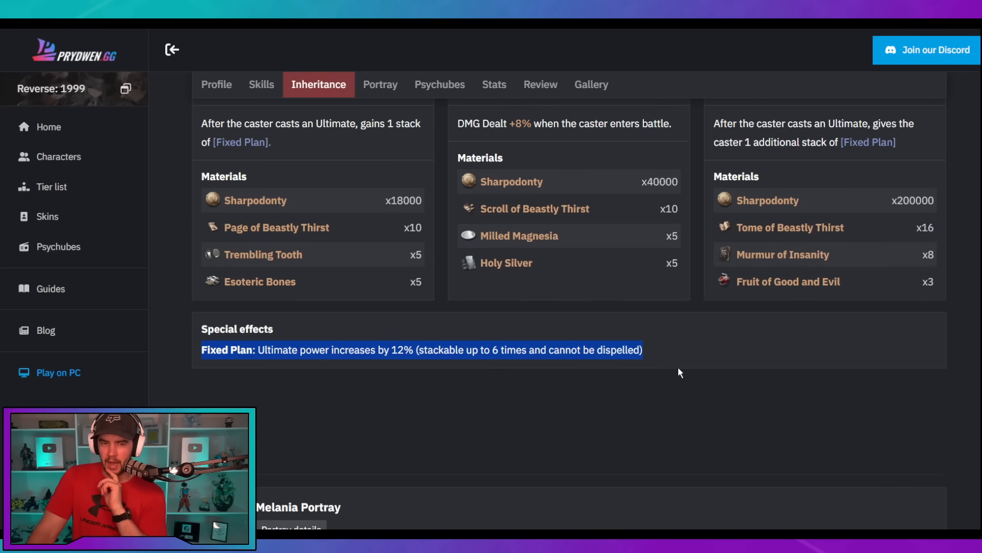
{"action": "scroll", "scroll_direction": "up", "scroll_amount": 3}
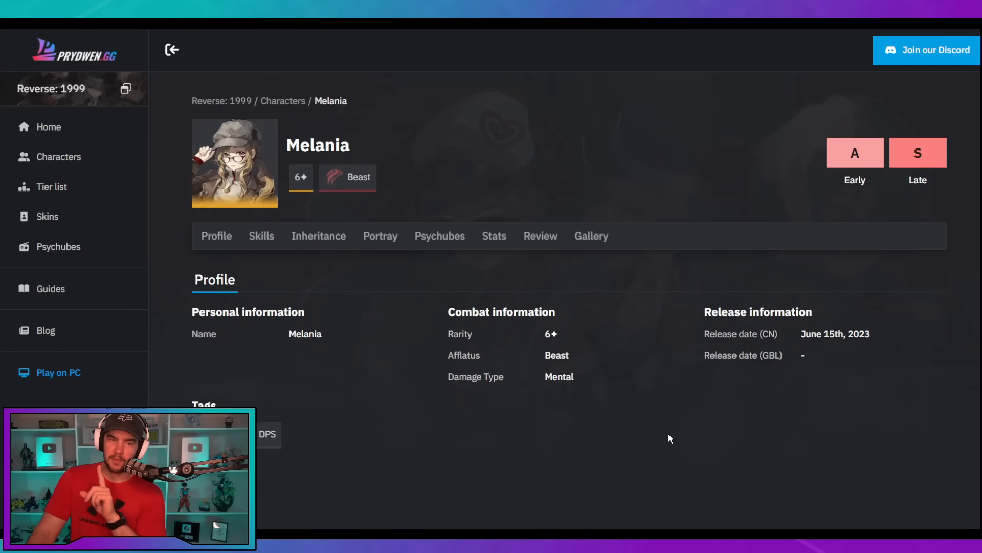
{"action": "mouse_move", "coordinate": [173, 290]}
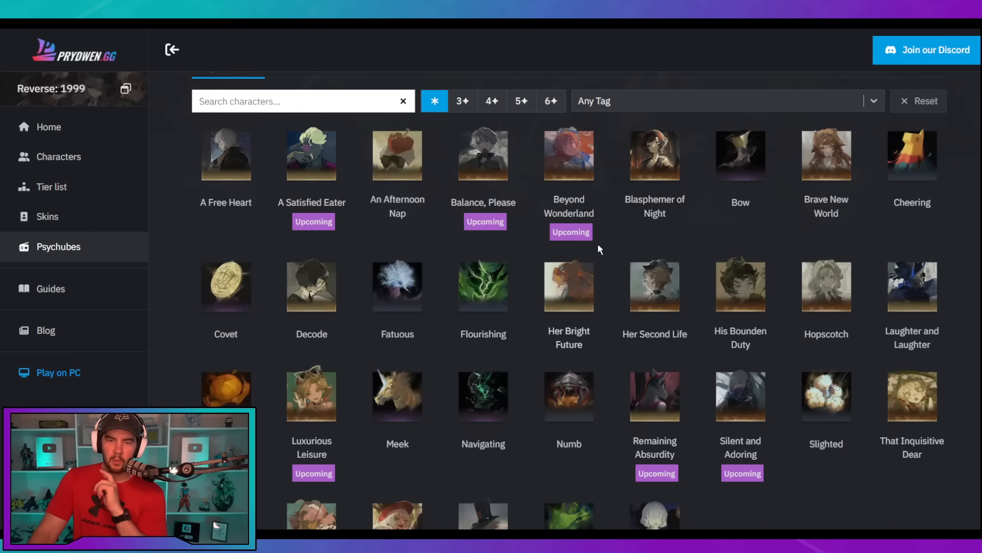
Step: Open Luxurious Leisure and highlight its level 60 Ultimate Might stat
{"action": "left_click", "coordinate": [311, 395]}
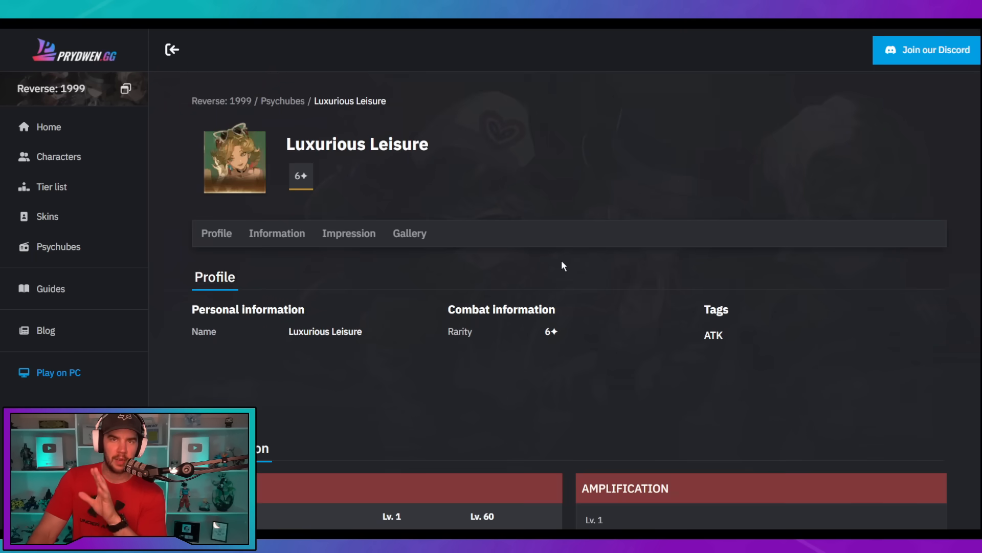
{"action": "scroll", "scroll_direction": "down", "scroll_amount": 3}
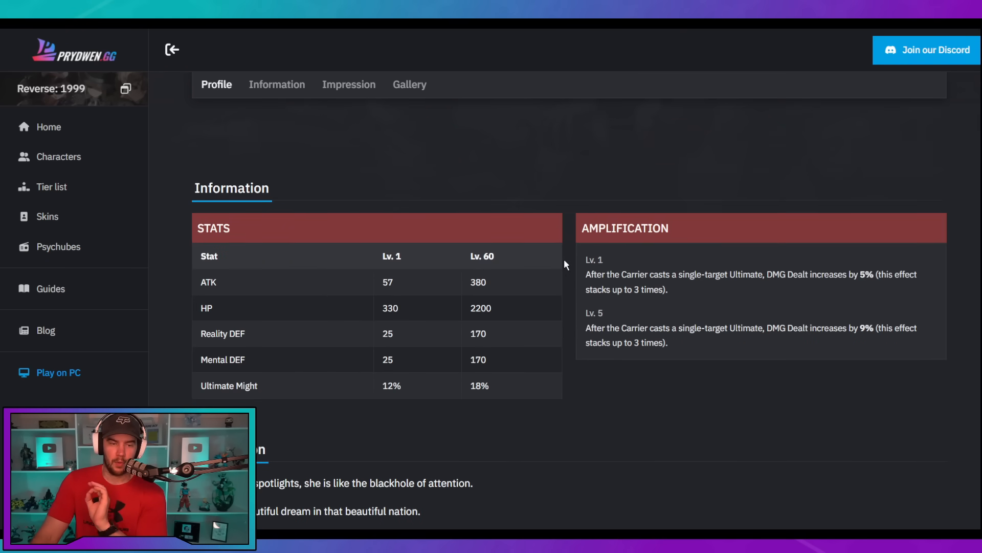
{"action": "scroll", "scroll_direction": "down", "scroll_amount": 3}
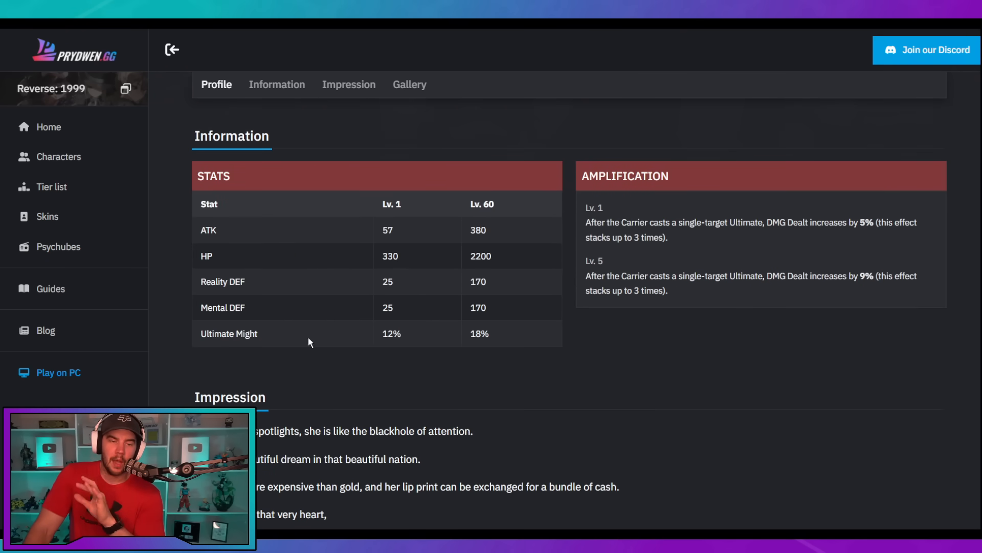
{"action": "double_click", "coordinate": [229, 333]}
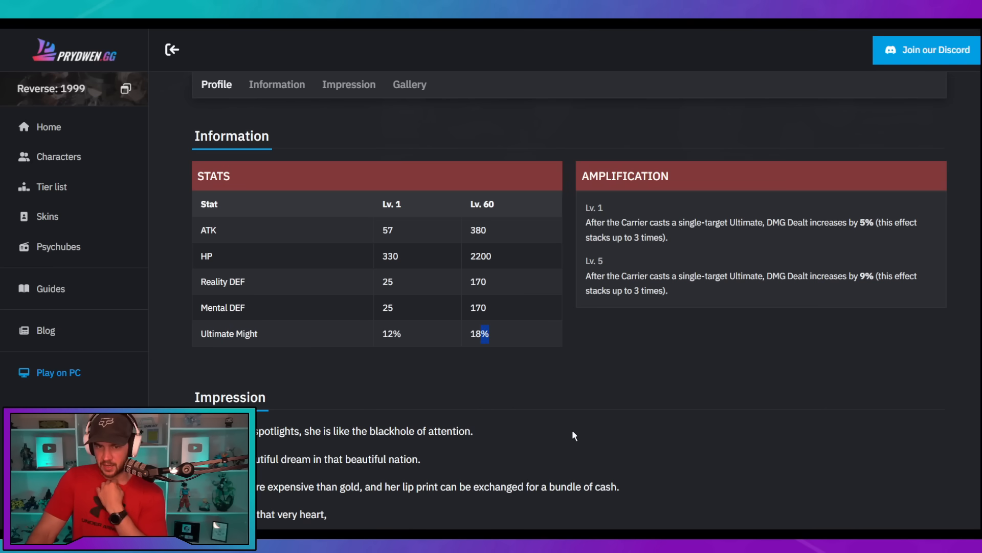
{"action": "mouse_move", "coordinate": [622, 234]}
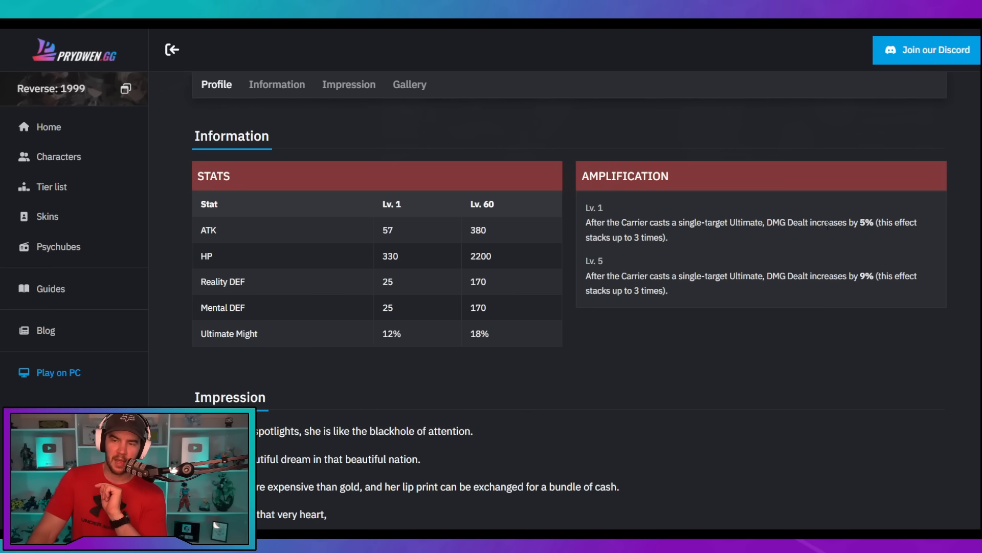
{"action": "mouse_move", "coordinate": [622, 254]}
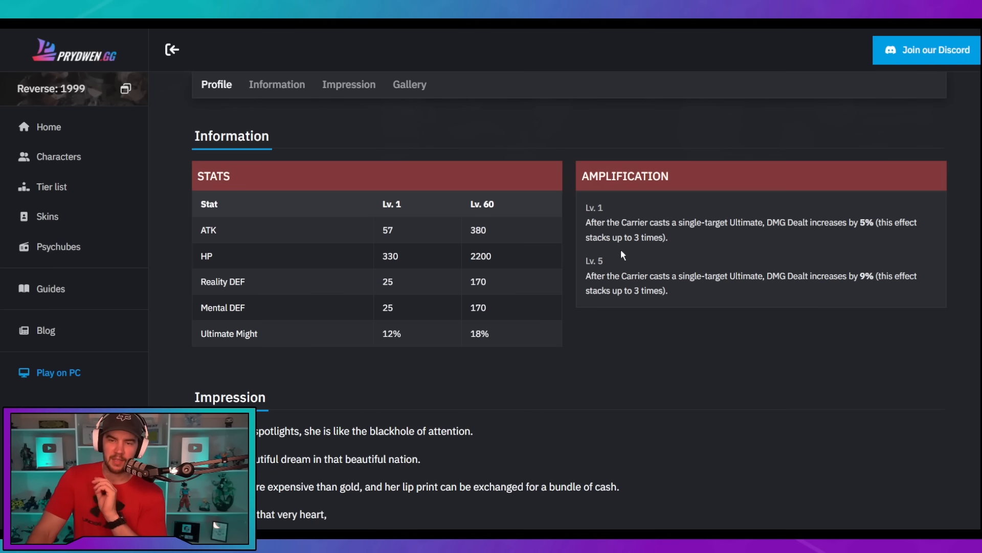
{"action": "mouse_move", "coordinate": [744, 291]}
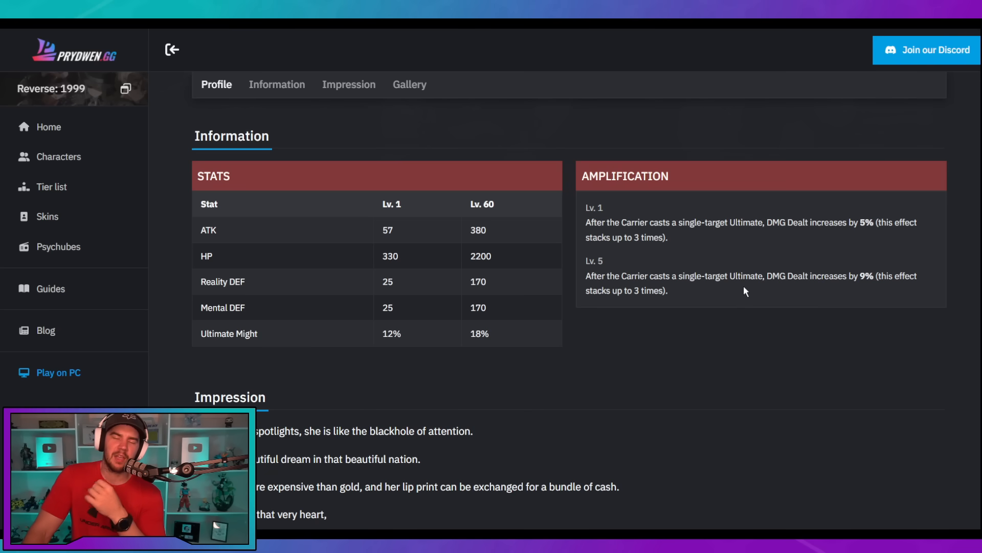
{"action": "mouse_move", "coordinate": [736, 326]}
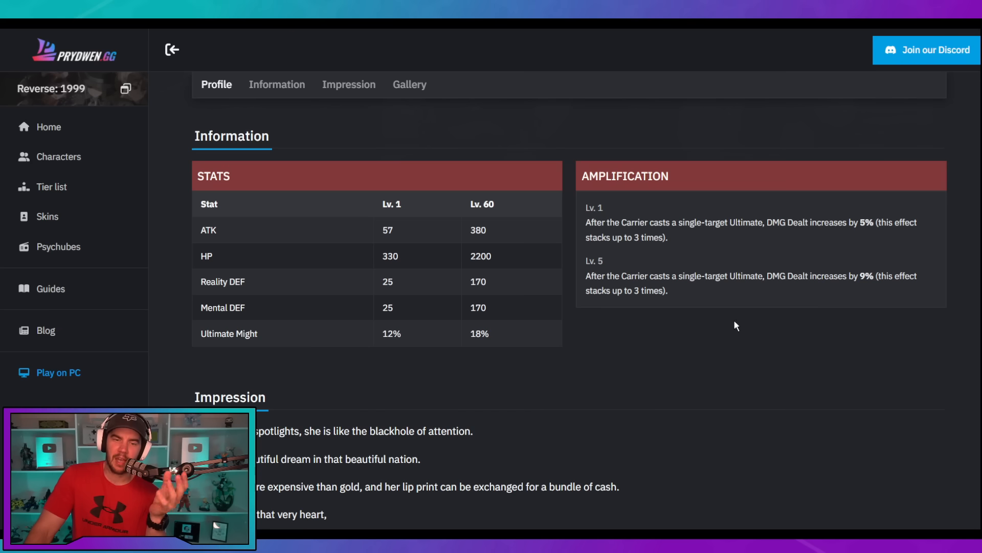
{"action": "mouse_move", "coordinate": [725, 330]}
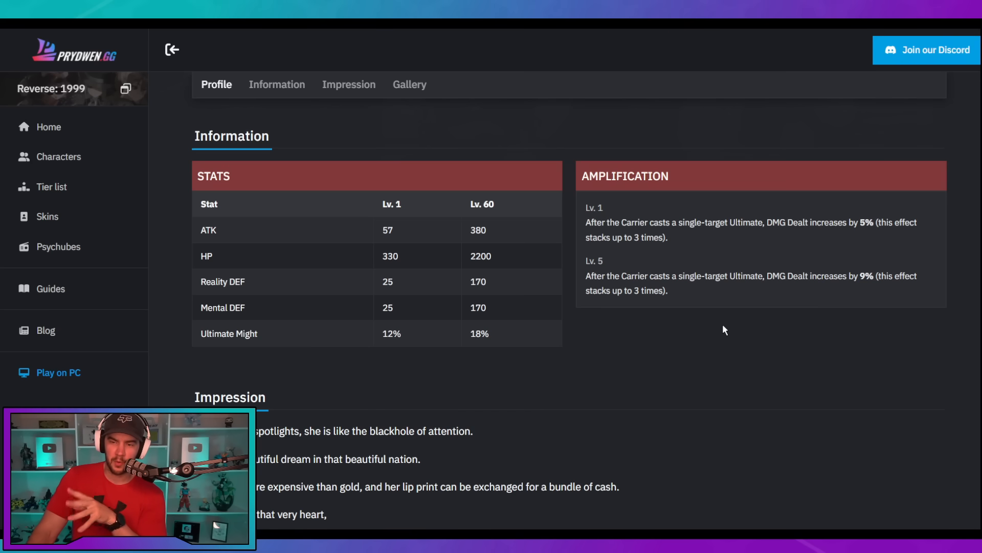
{"action": "mouse_move", "coordinate": [735, 237]}
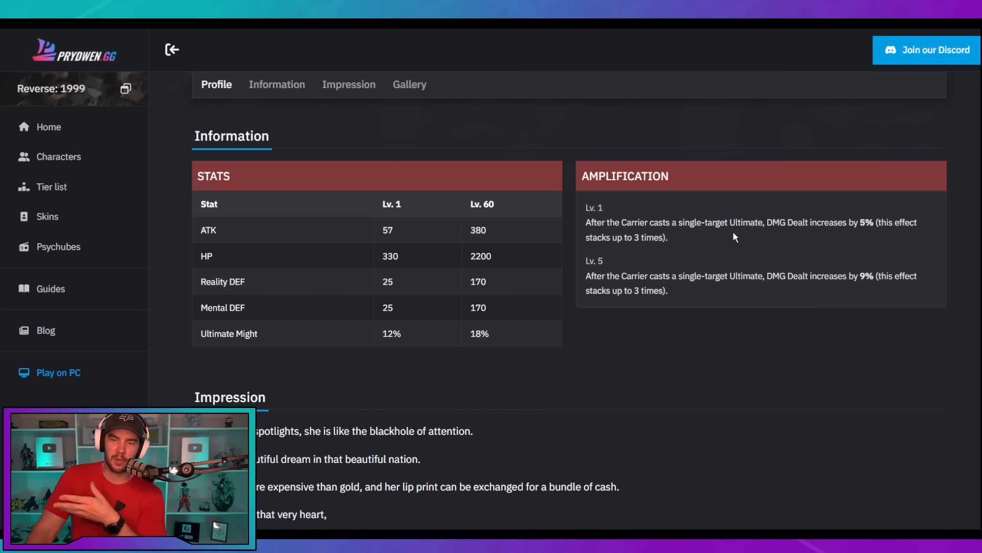
{"action": "mouse_move", "coordinate": [754, 242]}
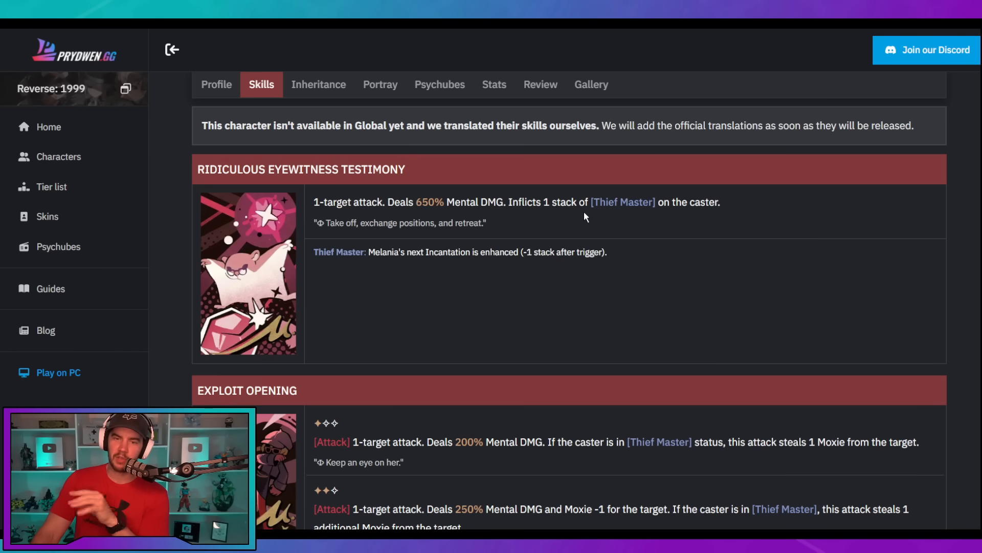
{"action": "mouse_move", "coordinate": [623, 212]}
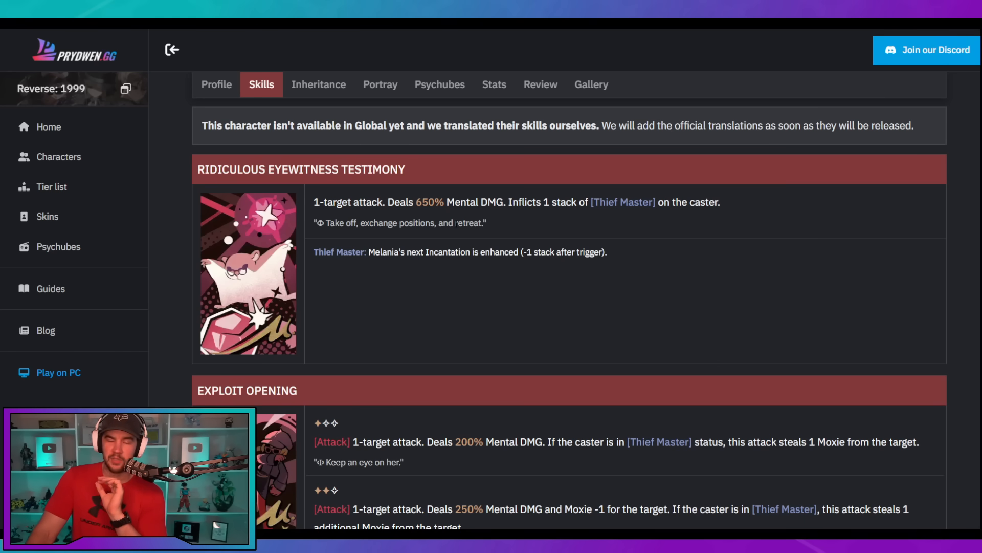
Step: Scroll Melania's Skills section down to Exploit Opening's three levels
{"action": "scroll", "scroll_direction": "down", "scroll_amount": 3}
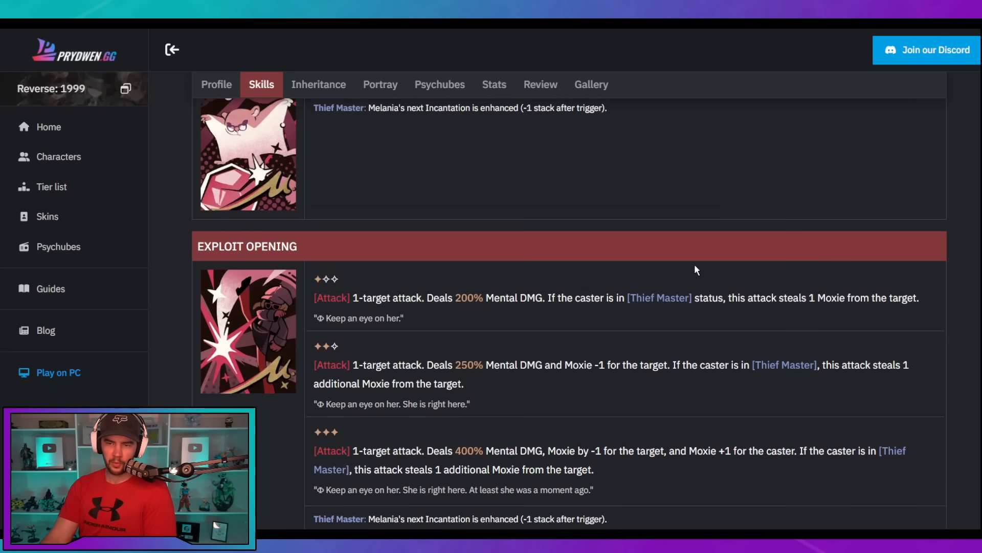
{"action": "scroll", "scroll_direction": "down", "scroll_amount": 3}
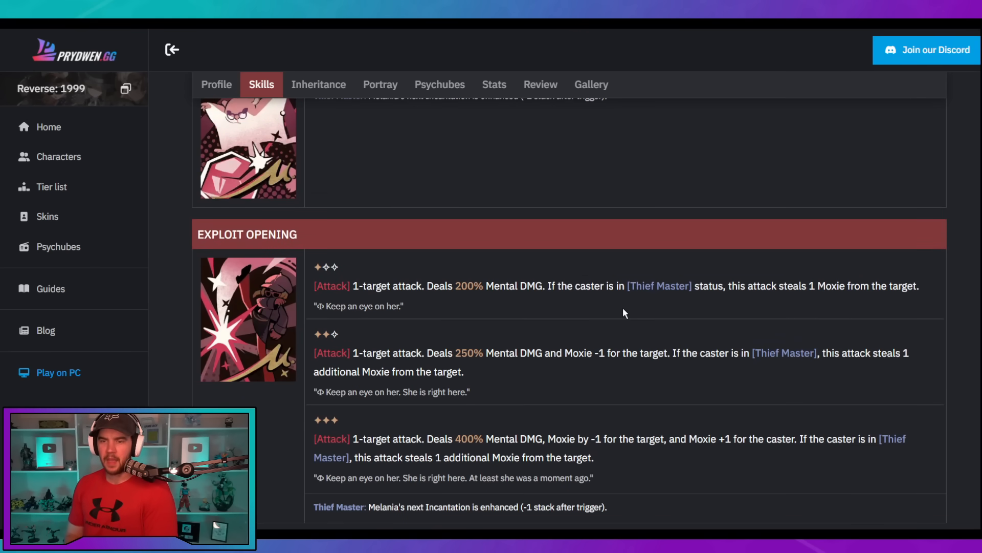
{"action": "mouse_move", "coordinate": [673, 466]}
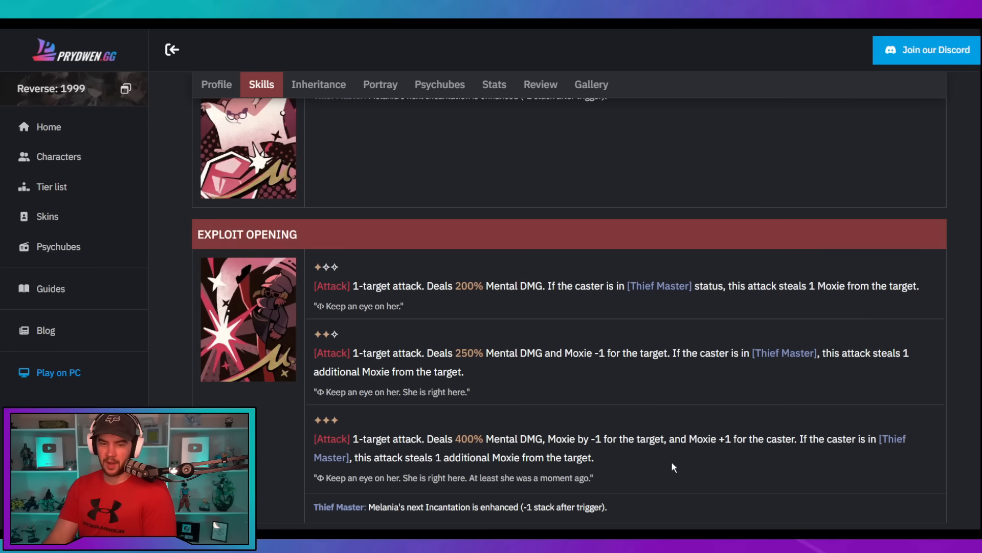
{"action": "mouse_move", "coordinate": [706, 328]}
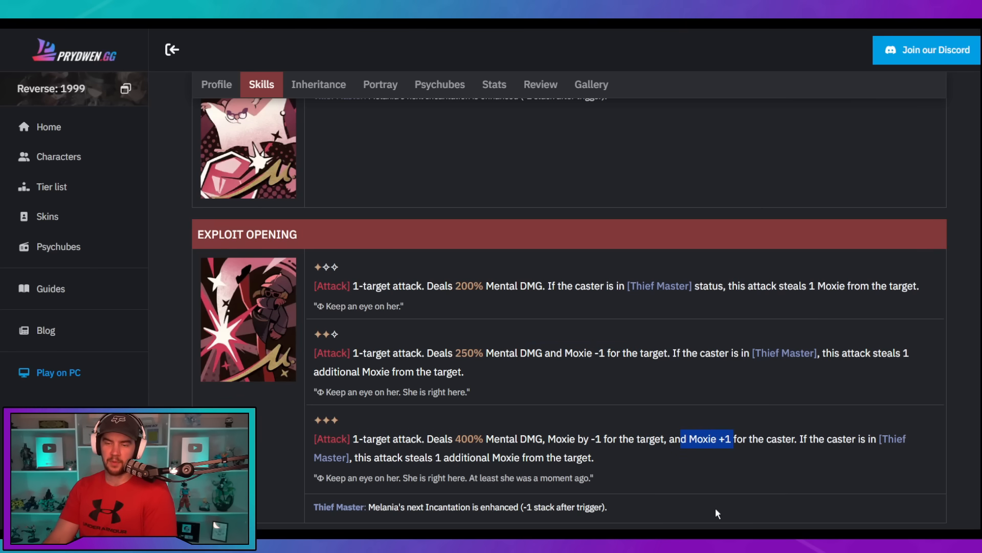
{"action": "mouse_move", "coordinate": [706, 483]}
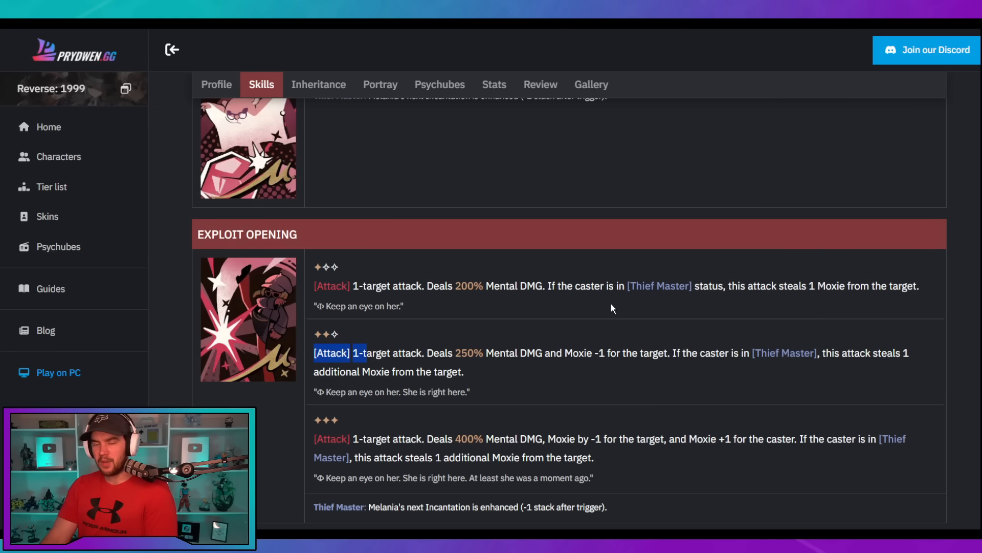
Step: Scroll past Exploit Opening to the Clockwork Rats skill card with Leech Rate bonuses
{"action": "scroll", "scroll_direction": "up", "scroll_amount": 3}
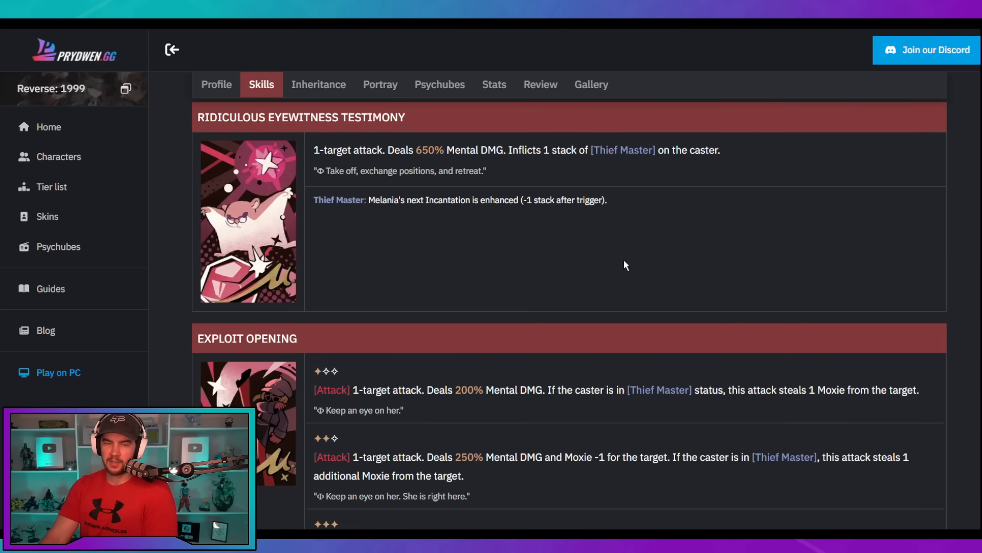
{"action": "scroll", "scroll_direction": "down", "scroll_amount": 3}
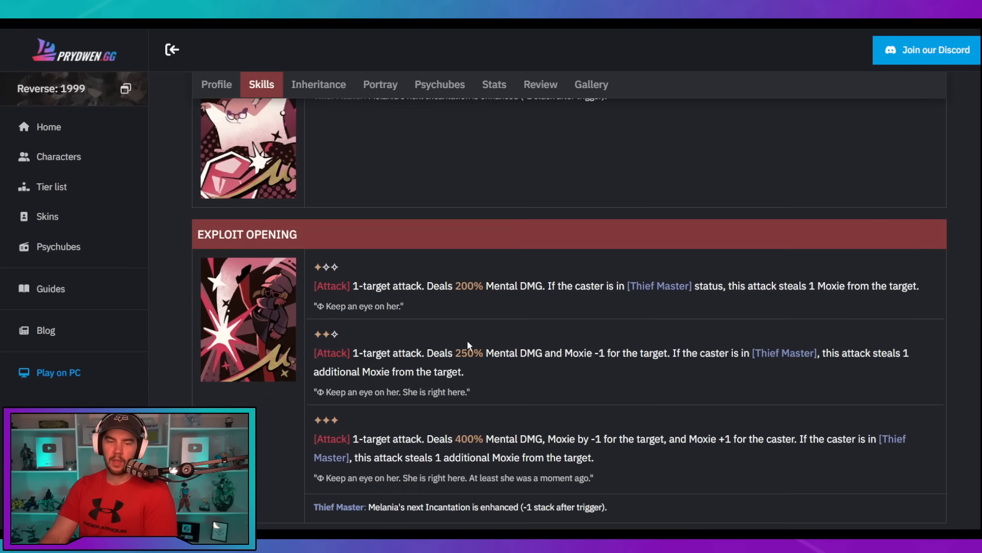
{"action": "mouse_move", "coordinate": [690, 387]}
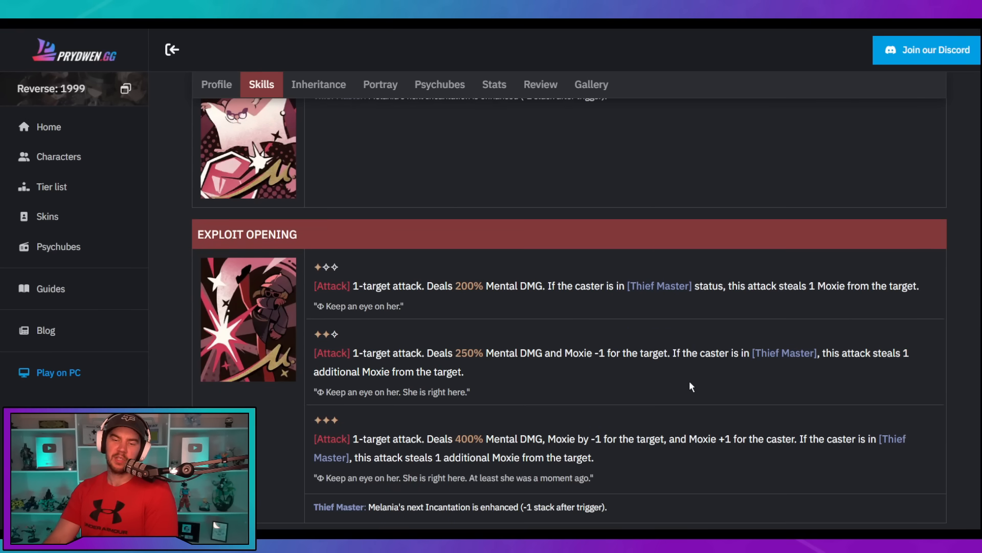
{"action": "mouse_move", "coordinate": [622, 397]}
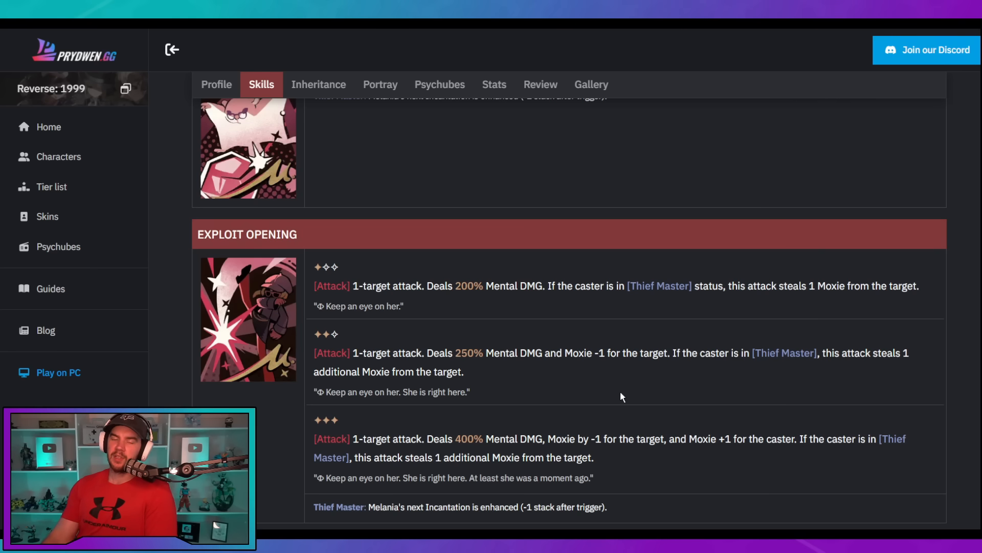
{"action": "scroll", "scroll_direction": "up", "scroll_amount": 3}
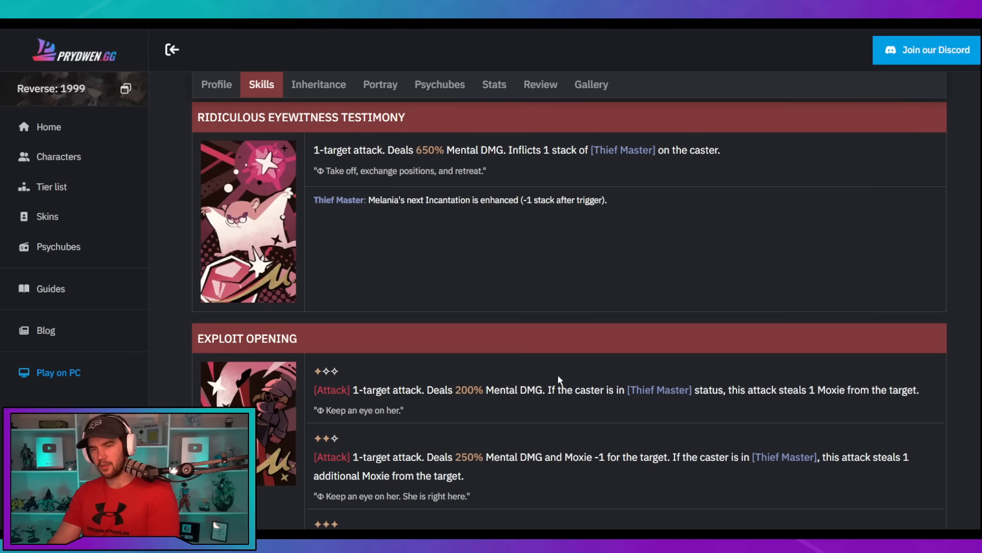
{"action": "mouse_move", "coordinate": [673, 383]}
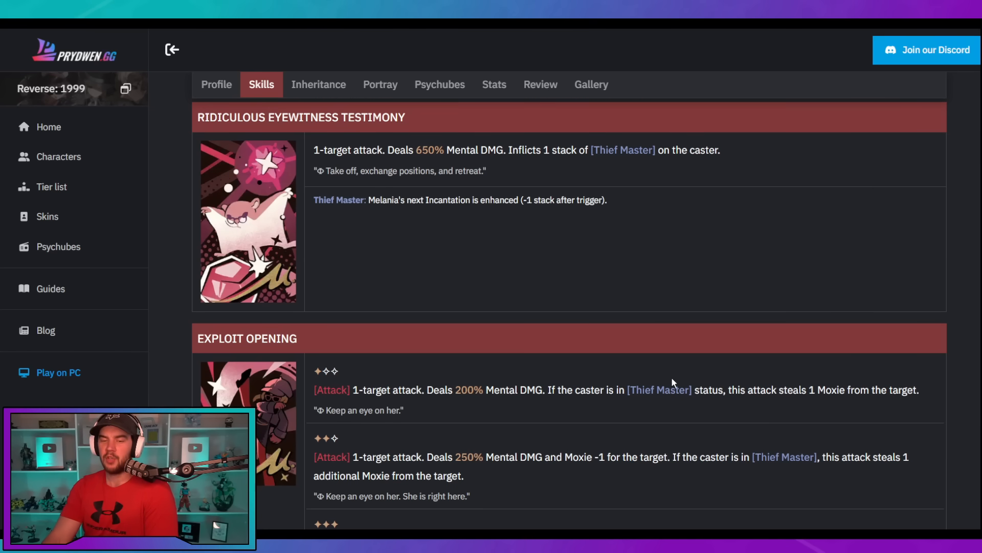
{"action": "mouse_move", "coordinate": [522, 295]}
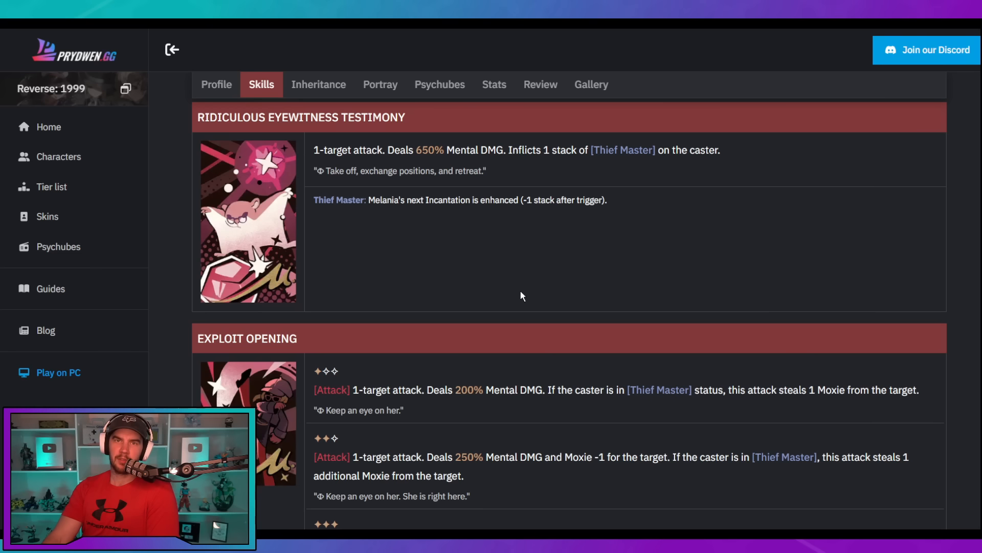
{"action": "mouse_move", "coordinate": [704, 200]}
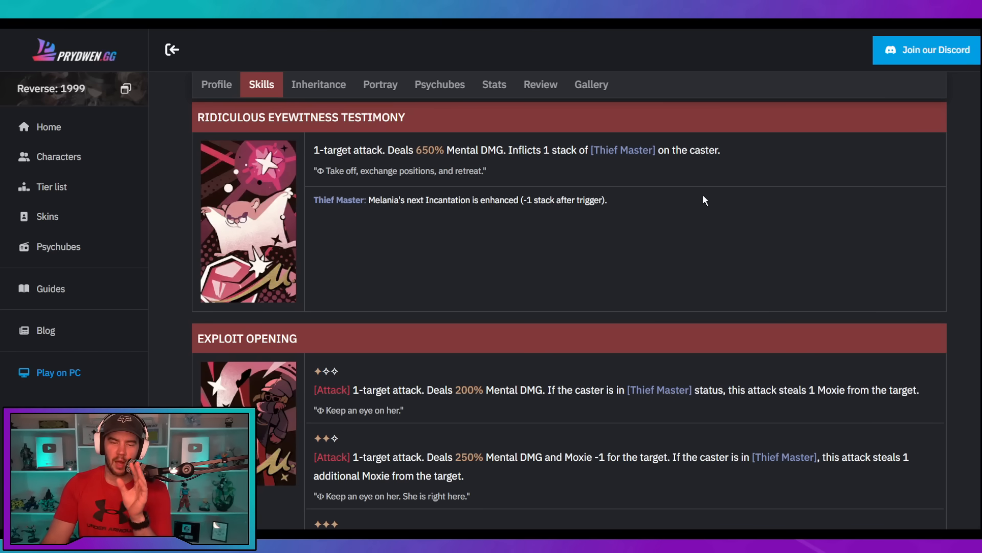
{"action": "scroll", "scroll_direction": "down", "scroll_amount": 3}
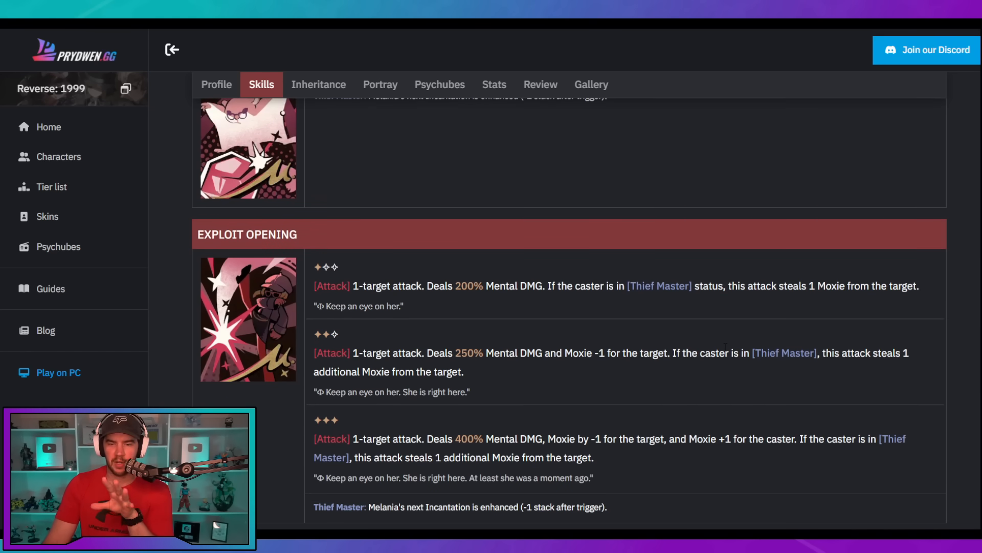
{"action": "scroll", "scroll_direction": "down", "scroll_amount": 3}
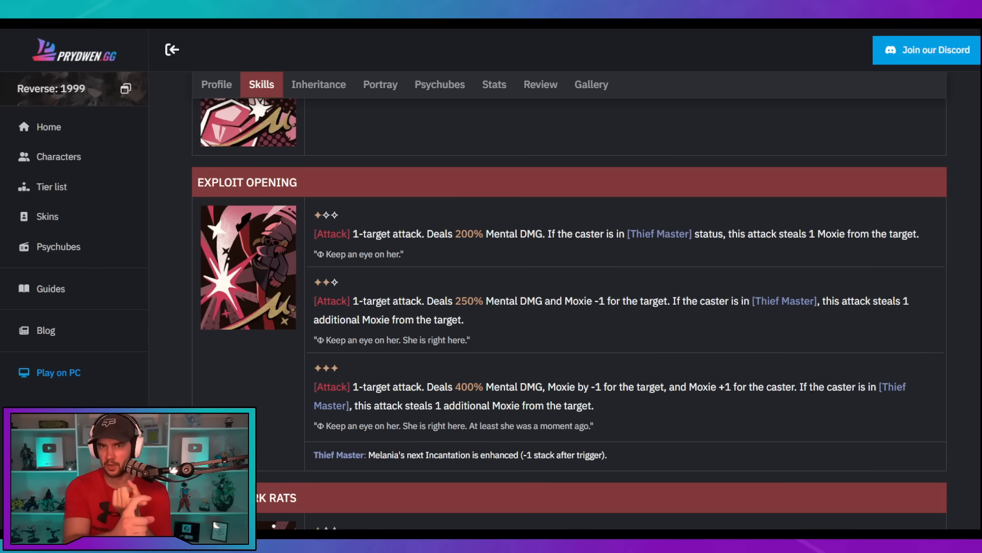
{"action": "mouse_move", "coordinate": [698, 401]}
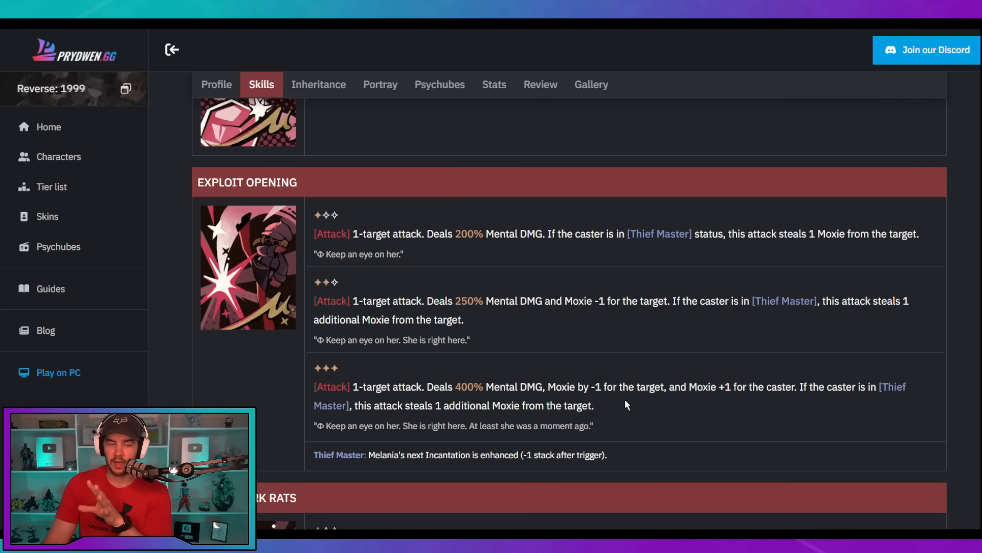
{"action": "scroll", "scroll_direction": "down", "scroll_amount": 3}
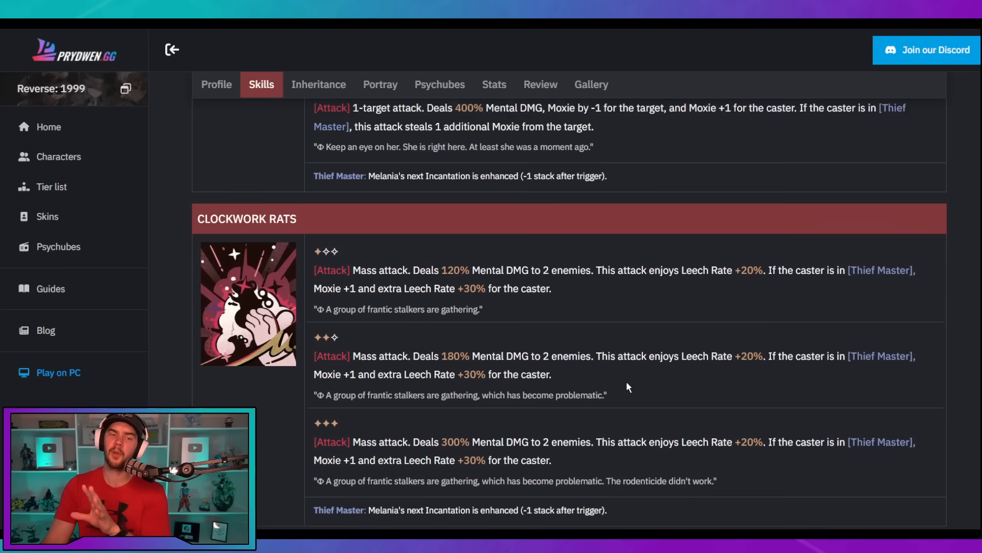
Step: Finish reading Clockwork Rats, then jump back up via the Profile tab
{"action": "scroll", "scroll_direction": "down", "scroll_amount": 3}
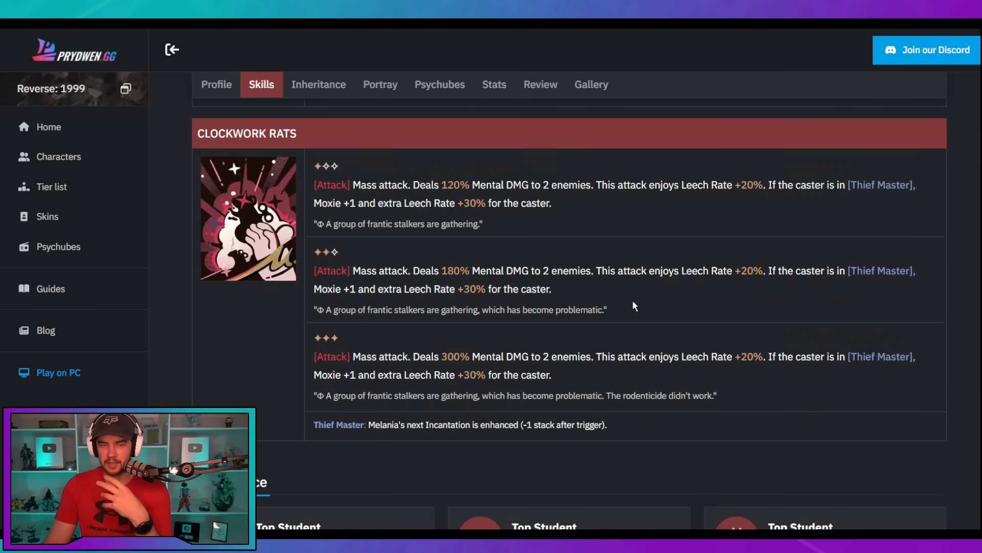
{"action": "scroll", "scroll_direction": "up", "scroll_amount": 3}
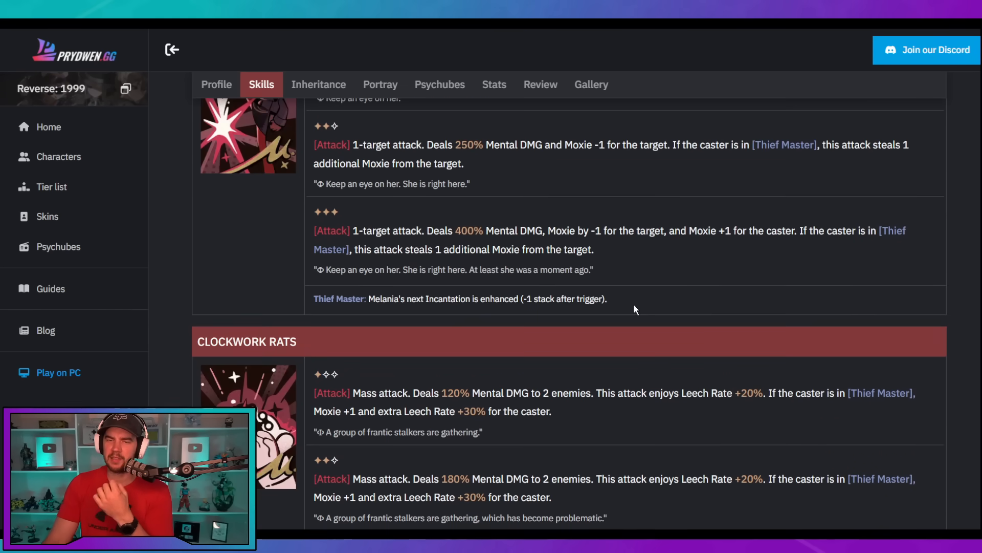
{"action": "scroll", "scroll_direction": "down", "scroll_amount": 3}
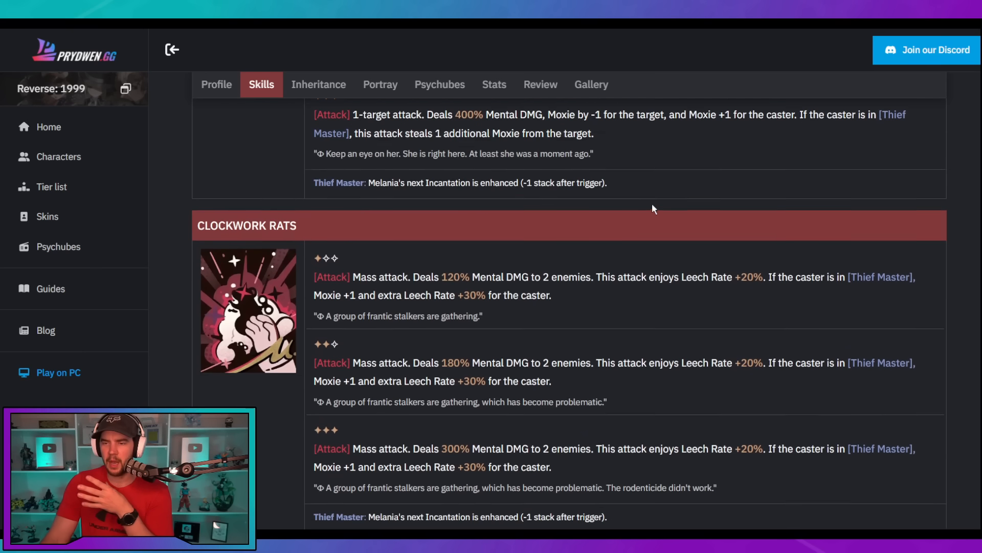
{"action": "scroll", "scroll_direction": "down", "scroll_amount": 3}
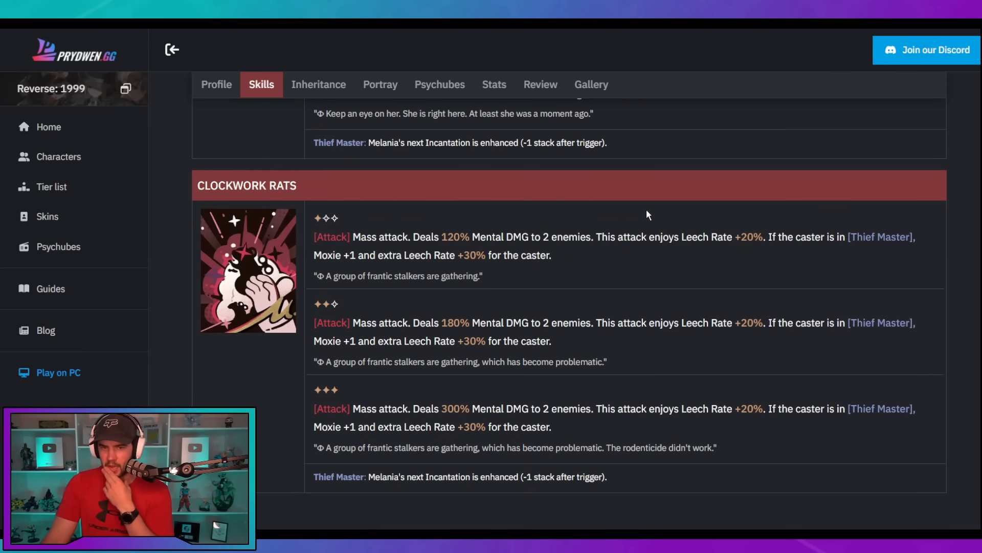
{"action": "mouse_move", "coordinate": [656, 310]}
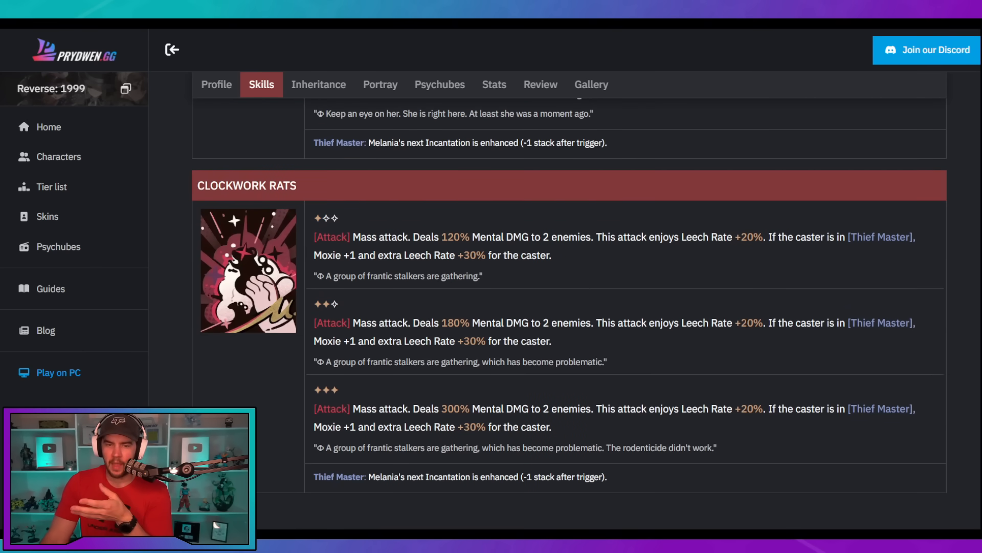
{"action": "mouse_move", "coordinate": [686, 432]}
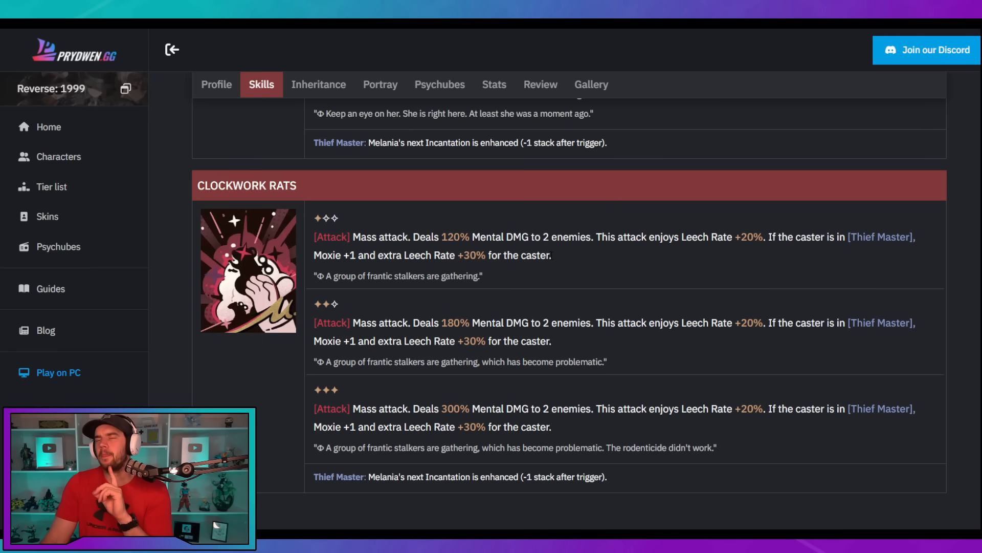
{"action": "mouse_move", "coordinate": [656, 278]}
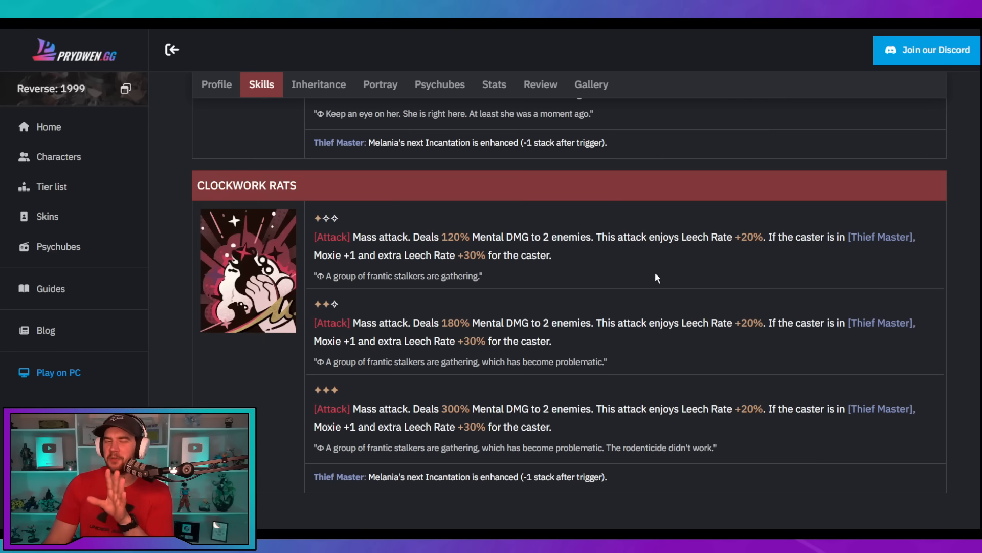
{"action": "mouse_move", "coordinate": [797, 252]}
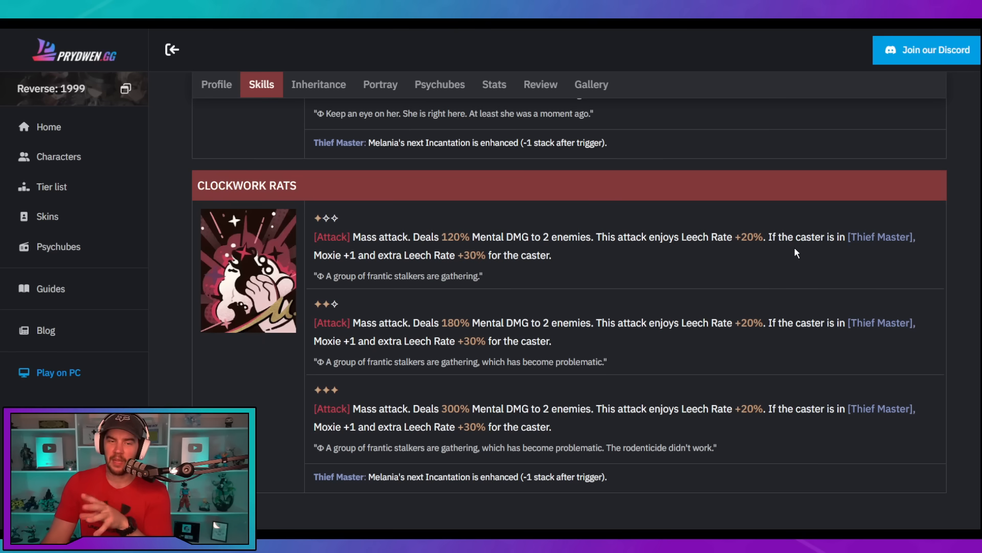
{"action": "mouse_move", "coordinate": [758, 268]}
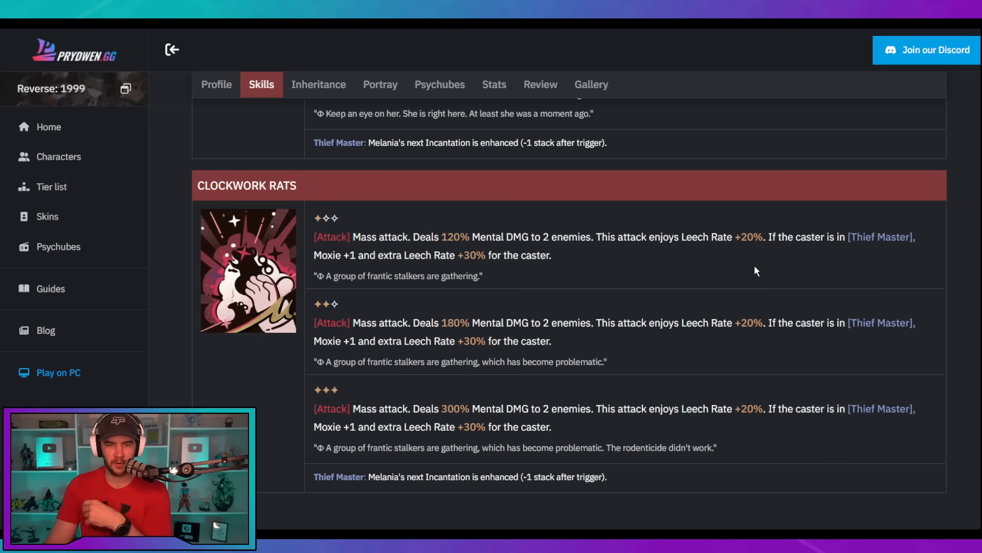
{"action": "mouse_move", "coordinate": [750, 277]}
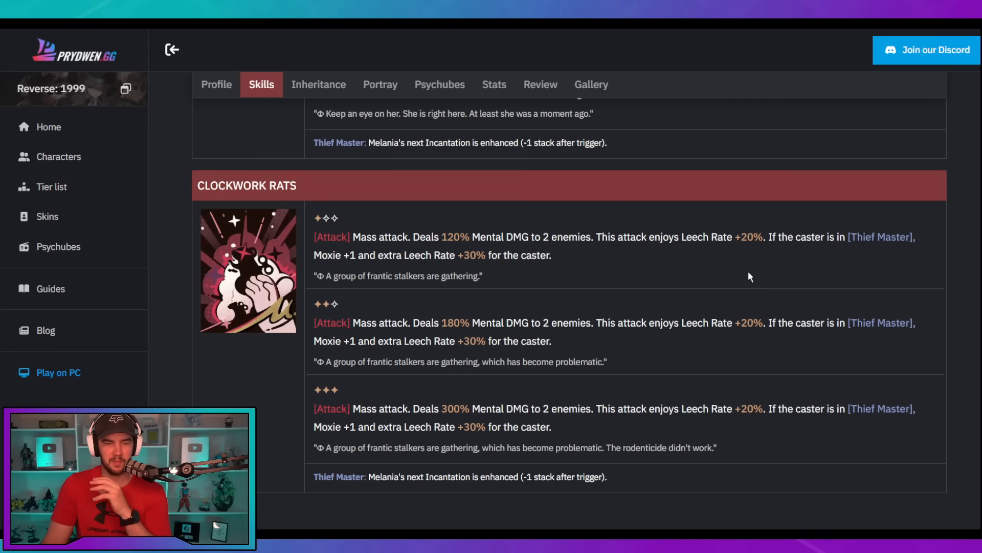
{"action": "mouse_move", "coordinate": [718, 282]}
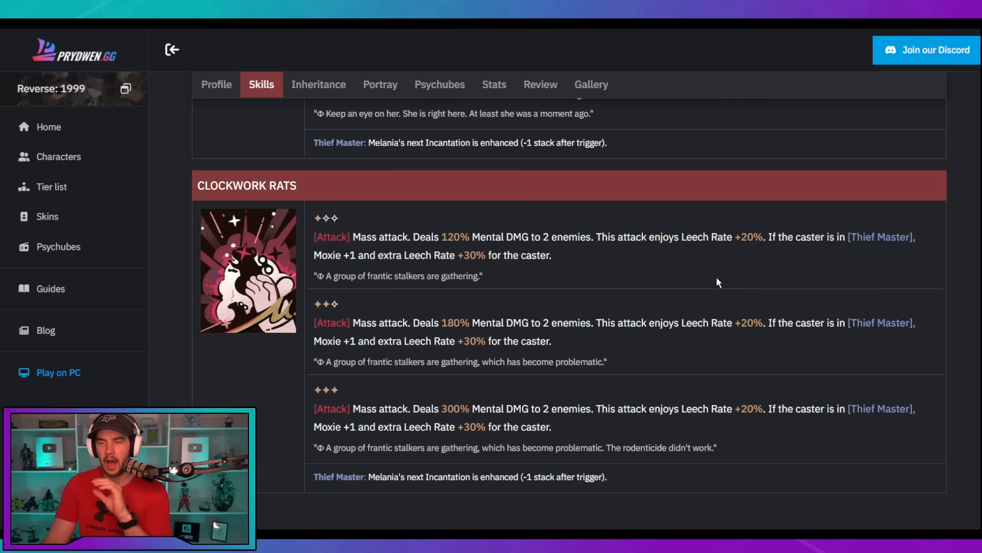
{"action": "mouse_move", "coordinate": [714, 270]}
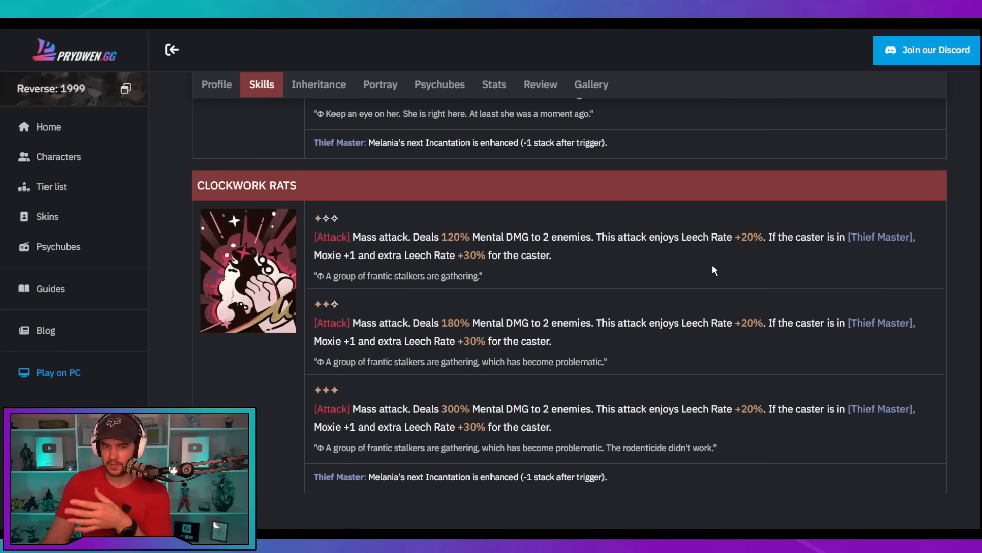
{"action": "mouse_move", "coordinate": [857, 235]}
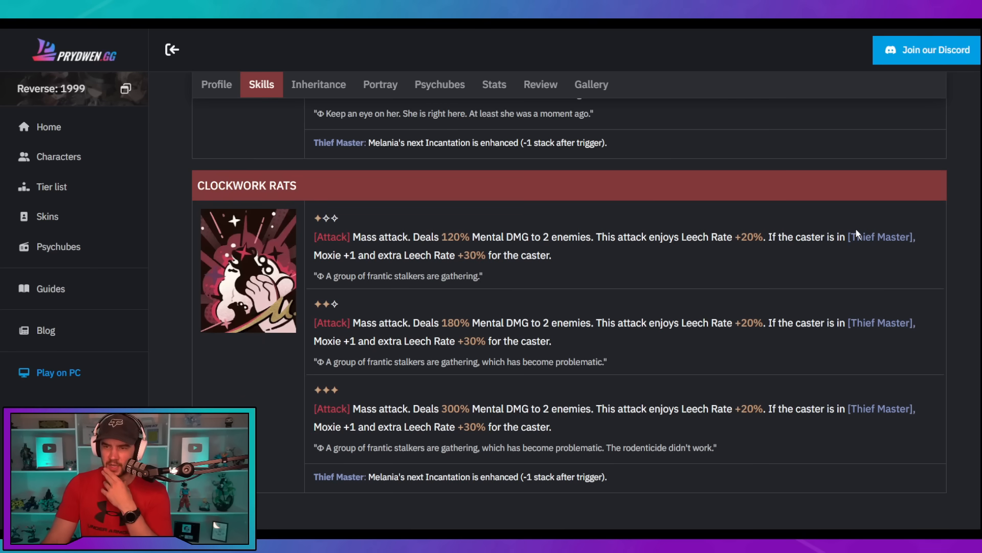
{"action": "mouse_move", "coordinate": [770, 251]}
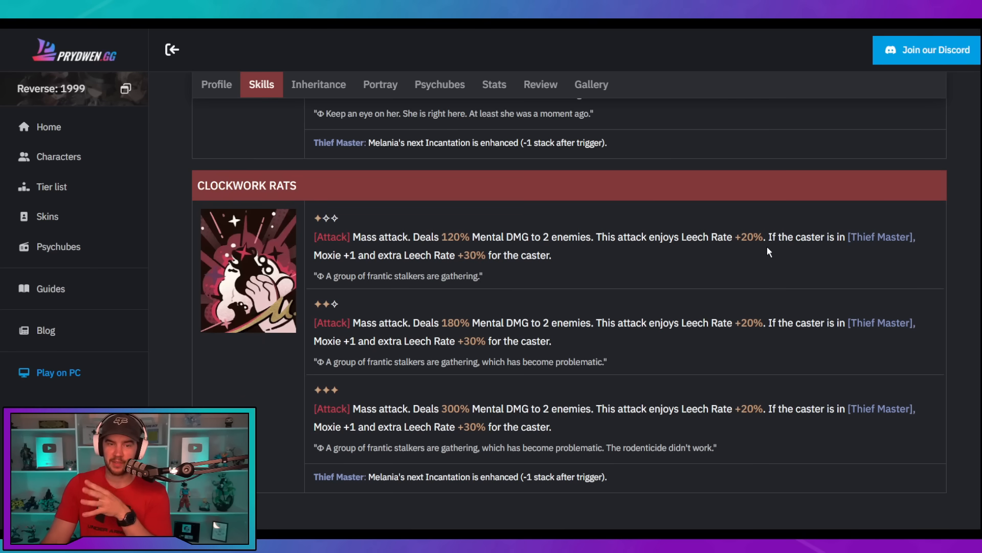
{"action": "mouse_move", "coordinate": [625, 296]}
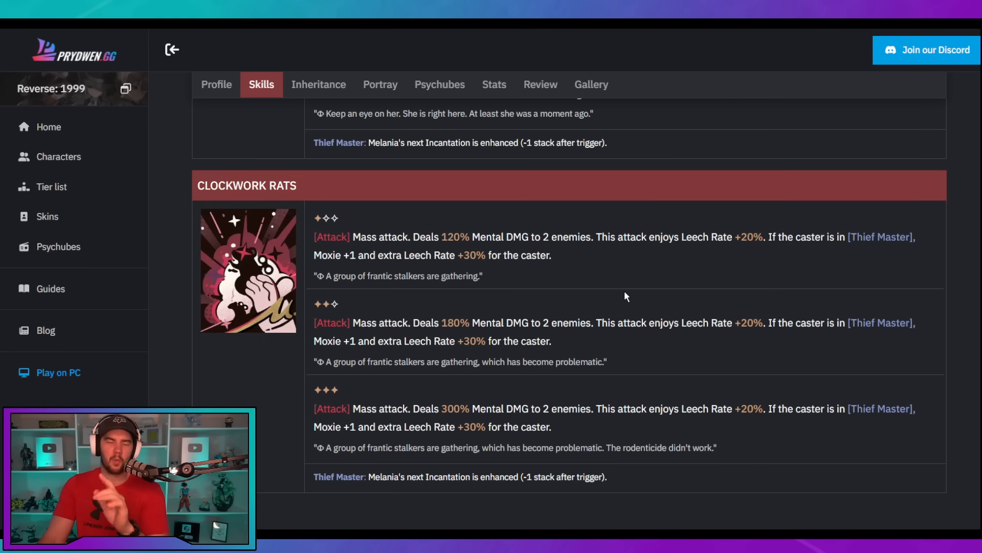
{"action": "left_click", "coordinate": [216, 85]}
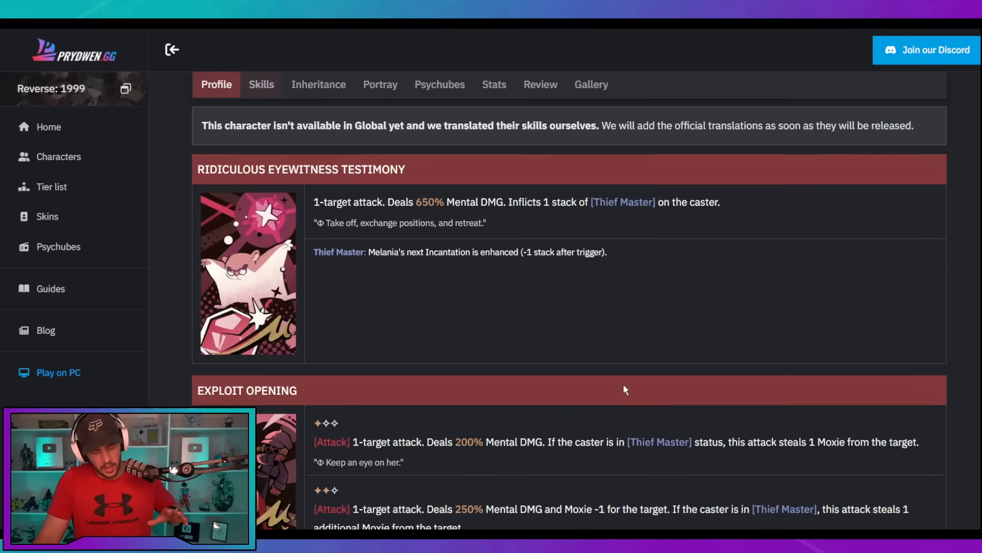
{"action": "left_click", "coordinate": [262, 84]}
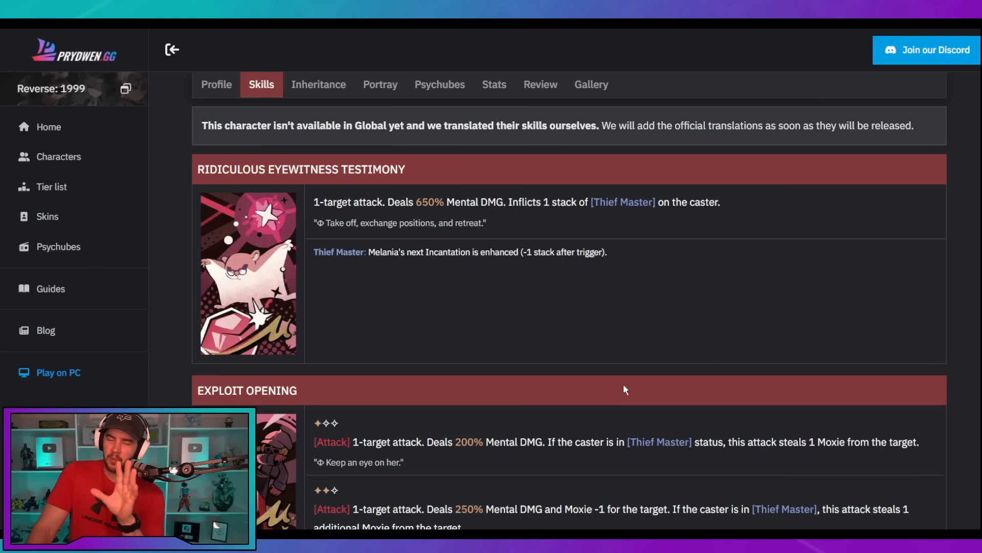
{"action": "mouse_move", "coordinate": [579, 341]}
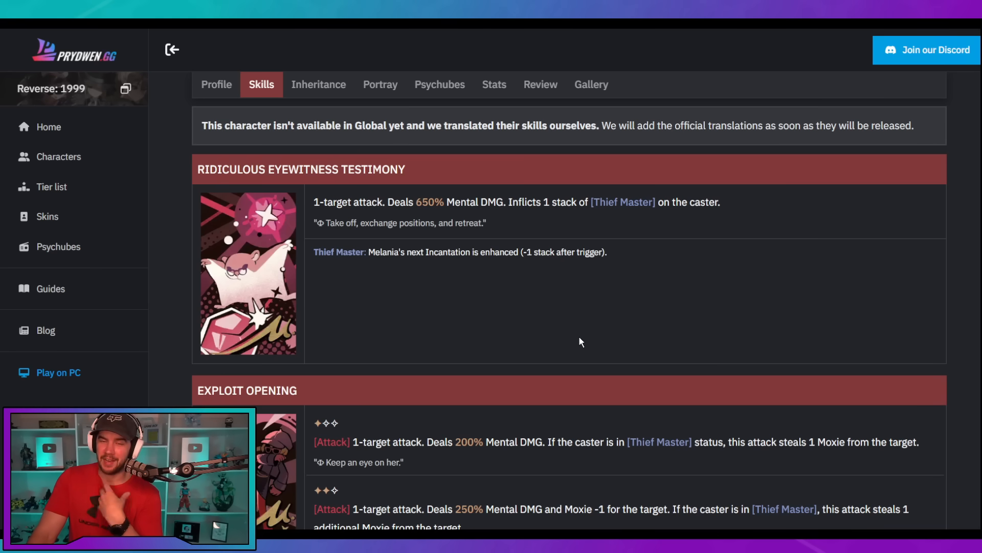
{"action": "mouse_move", "coordinate": [569, 318]}
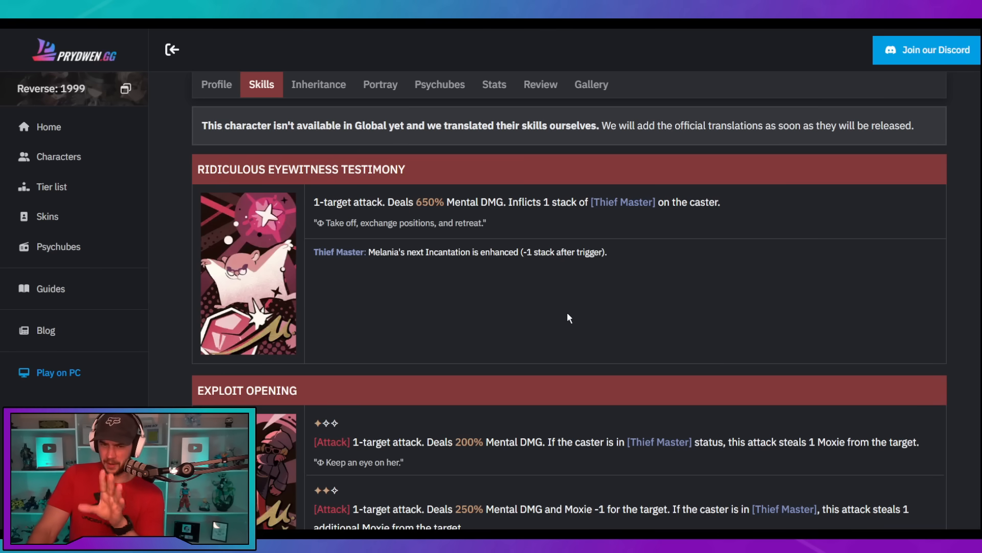
{"action": "scroll", "scroll_direction": "down", "scroll_amount": 3}
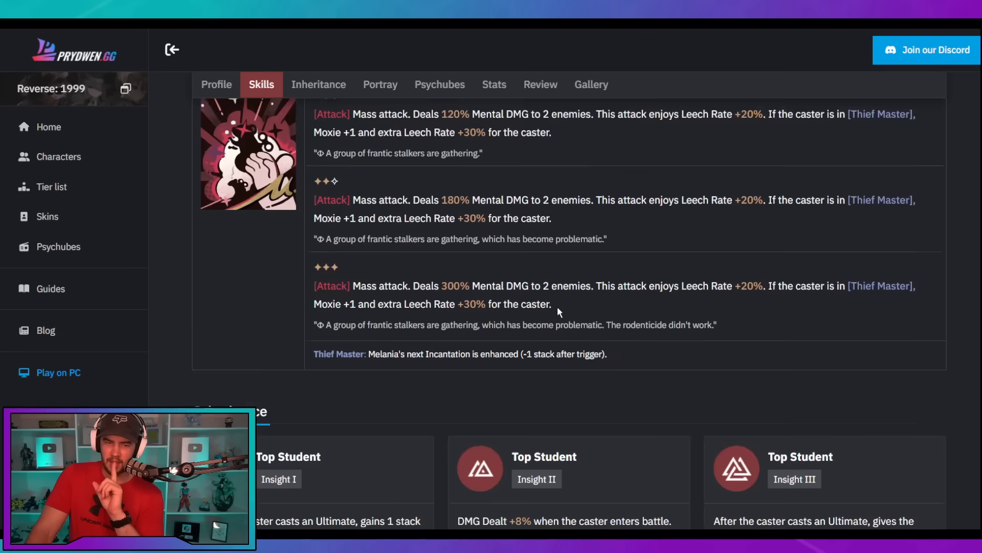
{"action": "left_click", "coordinate": [319, 84]}
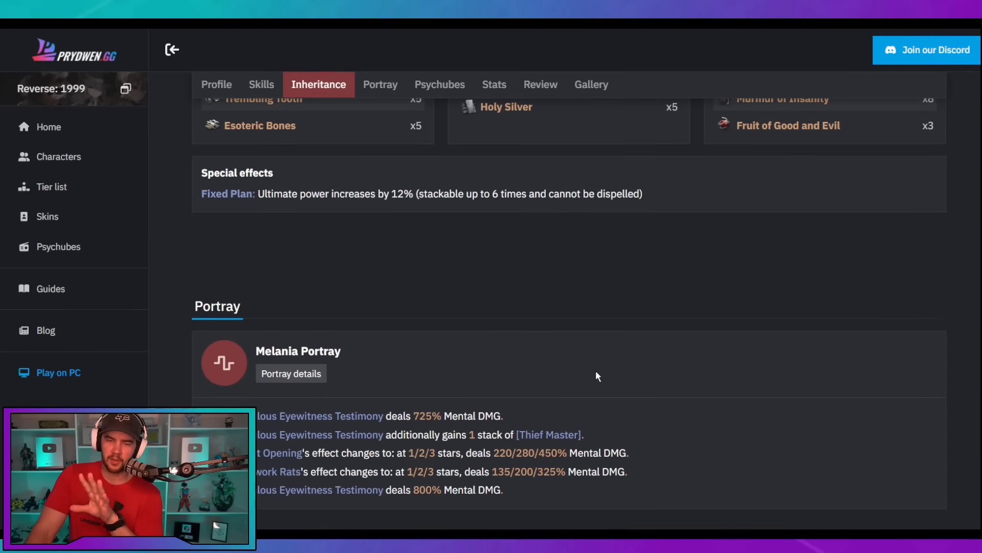
{"action": "mouse_move", "coordinate": [585, 422]}
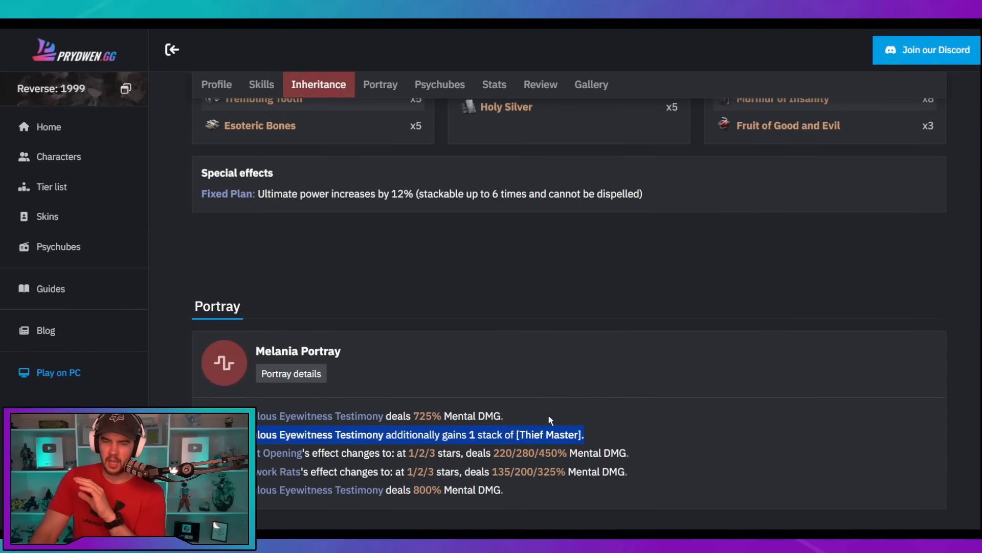
{"action": "mouse_move", "coordinate": [617, 413]}
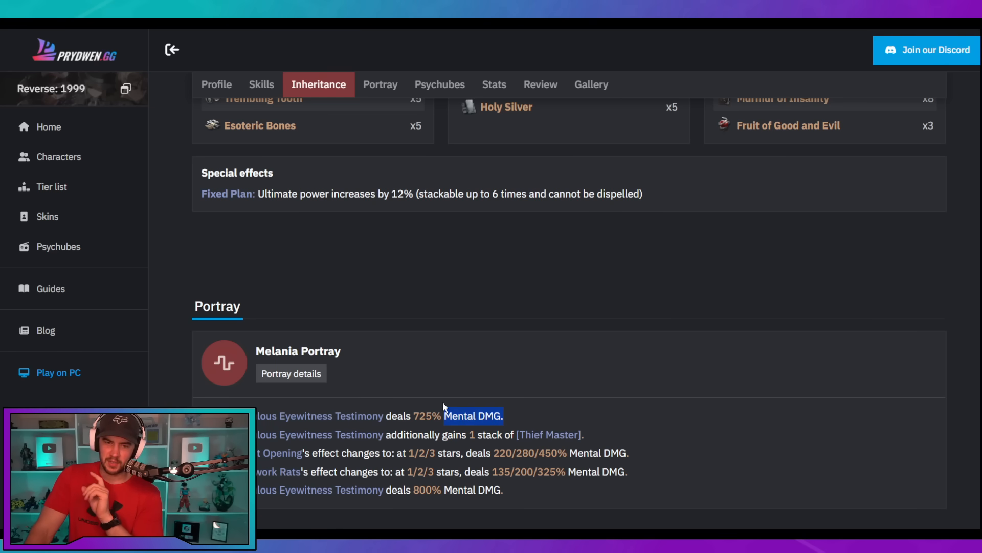
{"action": "mouse_move", "coordinate": [575, 418]}
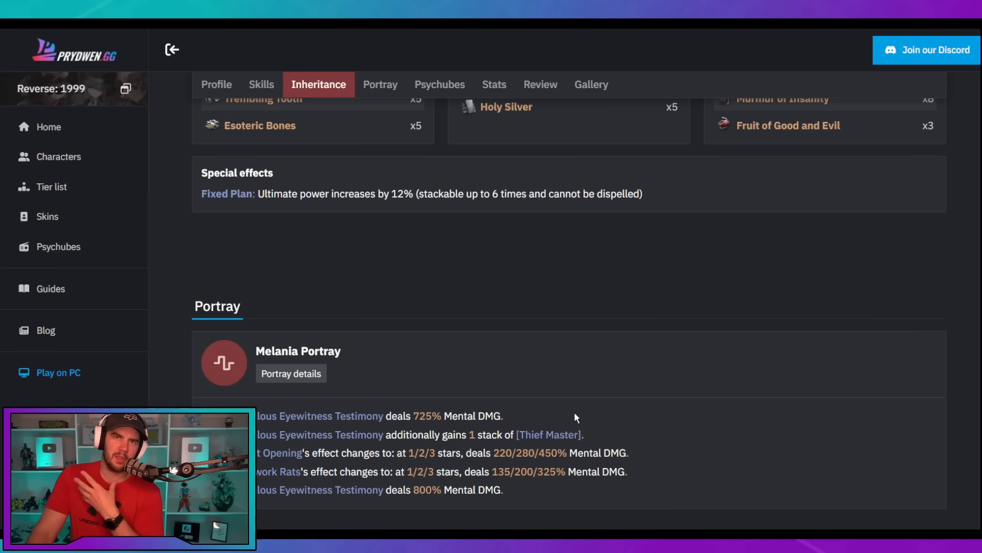
{"action": "mouse_move", "coordinate": [581, 445]}
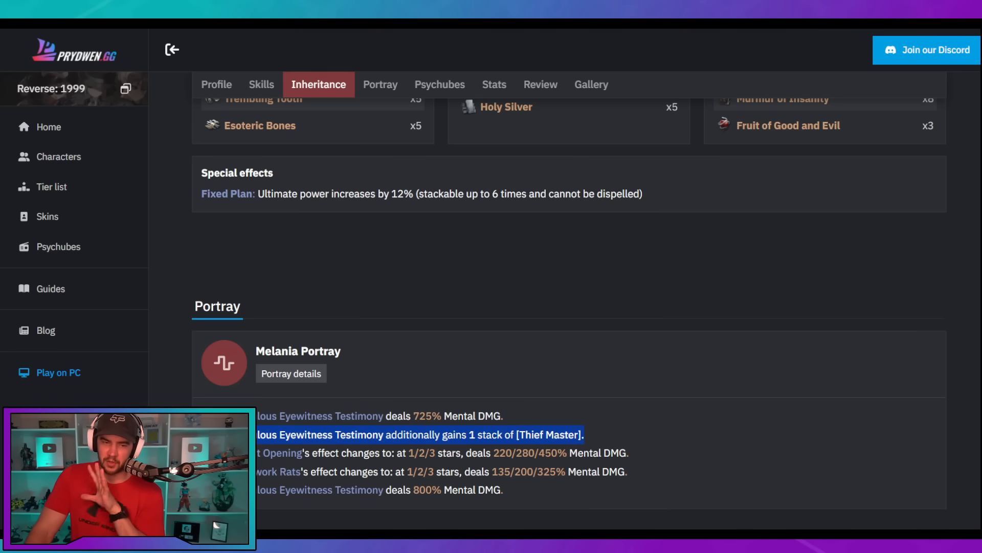
{"action": "mouse_move", "coordinate": [582, 418]}
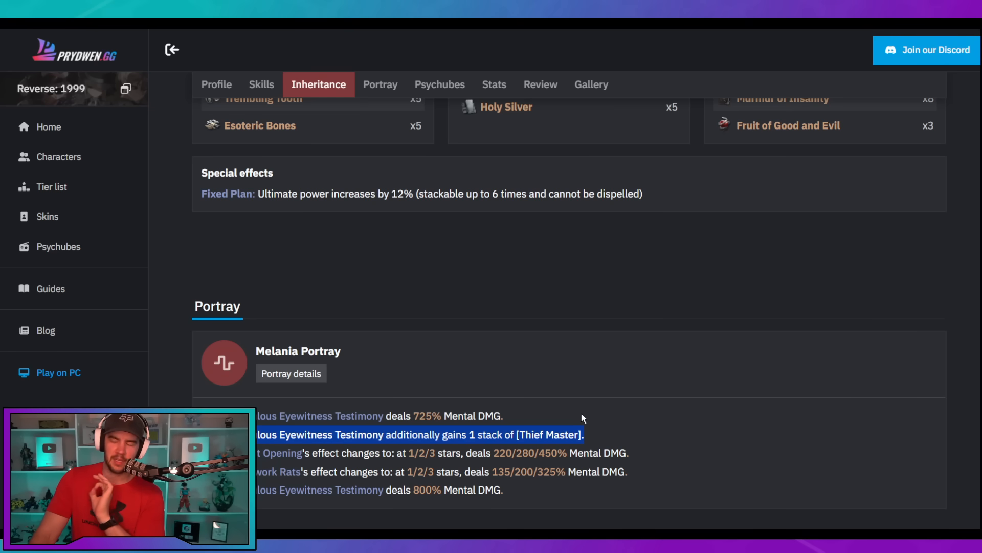
{"action": "scroll", "scroll_direction": "down", "scroll_amount": 3}
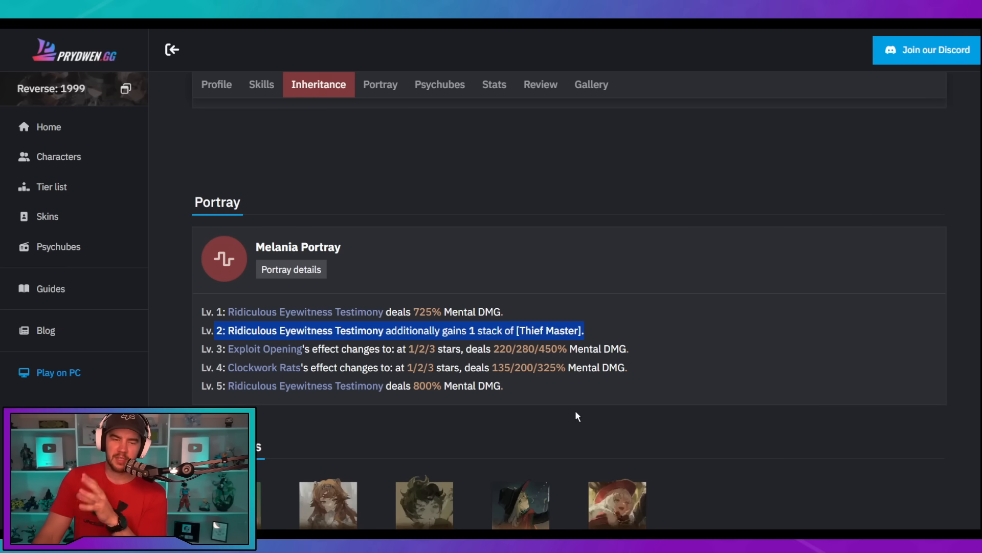
{"action": "mouse_move", "coordinate": [654, 327]}
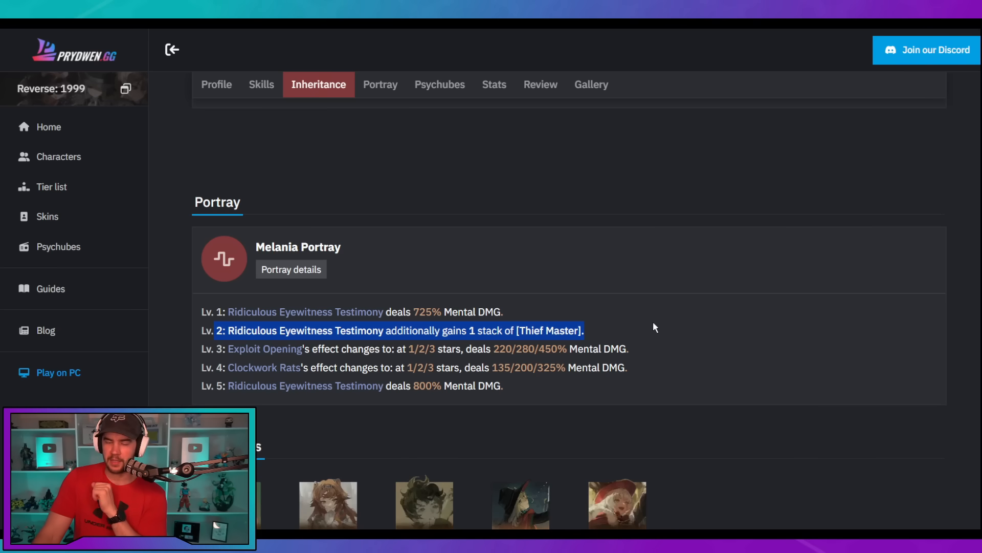
{"action": "scroll", "scroll_direction": "up", "scroll_amount": 3}
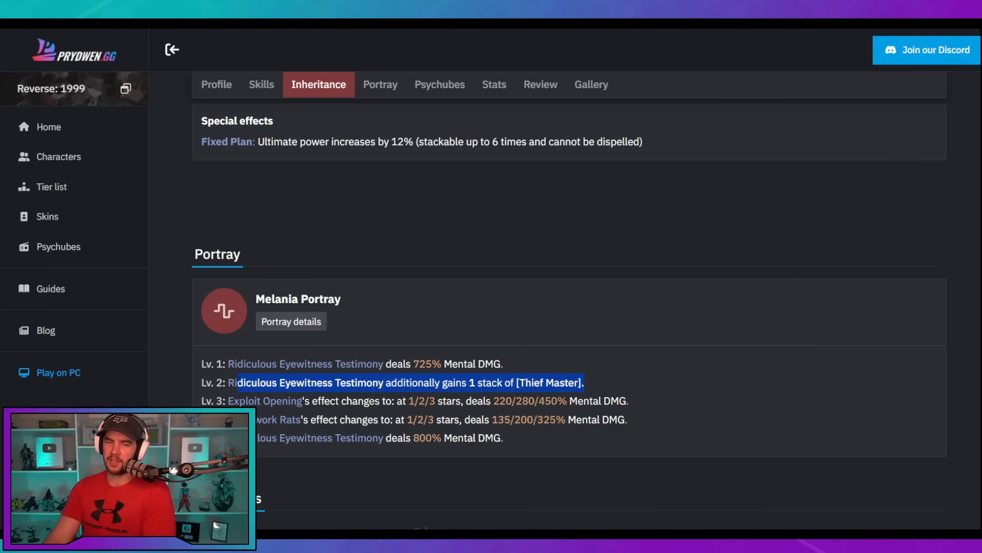
{"action": "scroll", "scroll_direction": "up", "scroll_amount": 3}
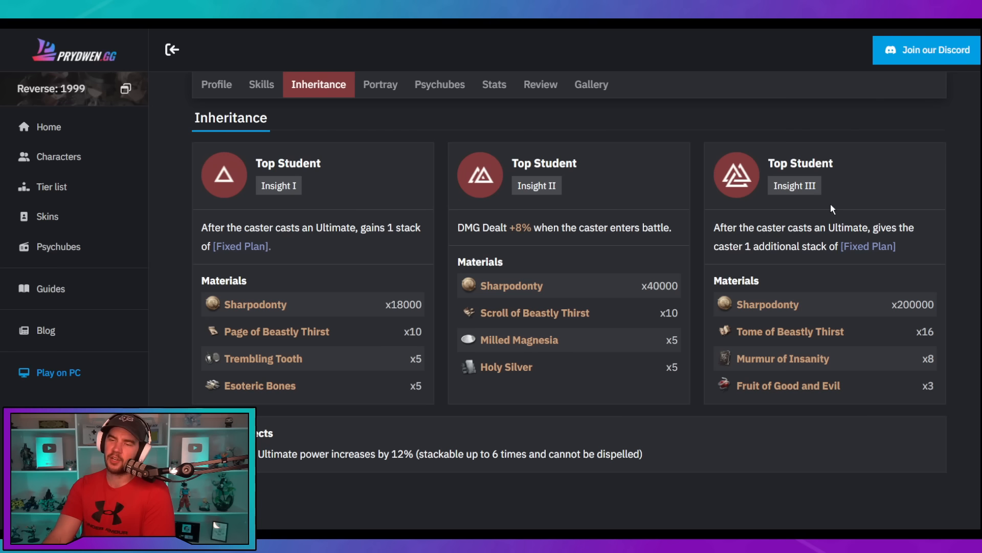
{"action": "scroll", "scroll_direction": "down", "scroll_amount": 3}
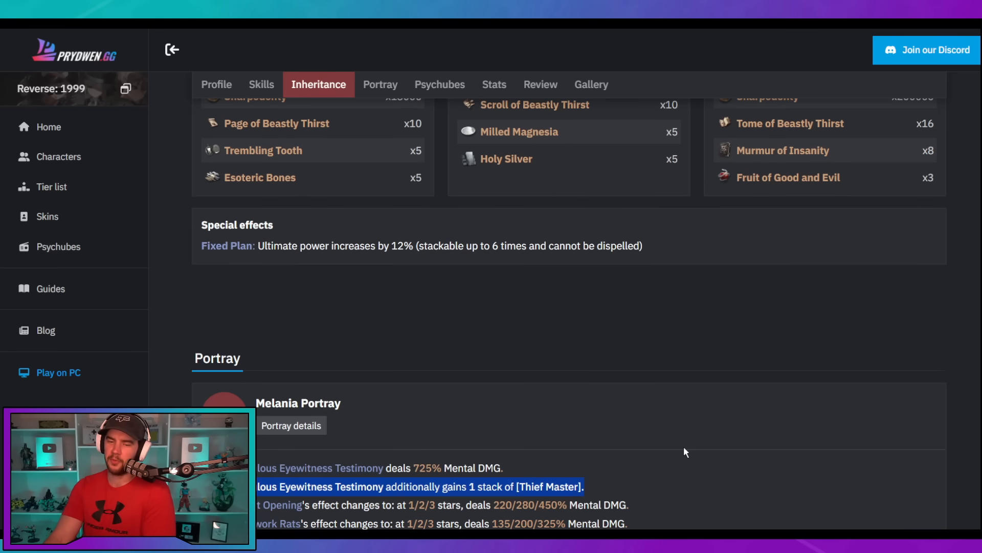
{"action": "scroll", "scroll_direction": "down", "scroll_amount": 3}
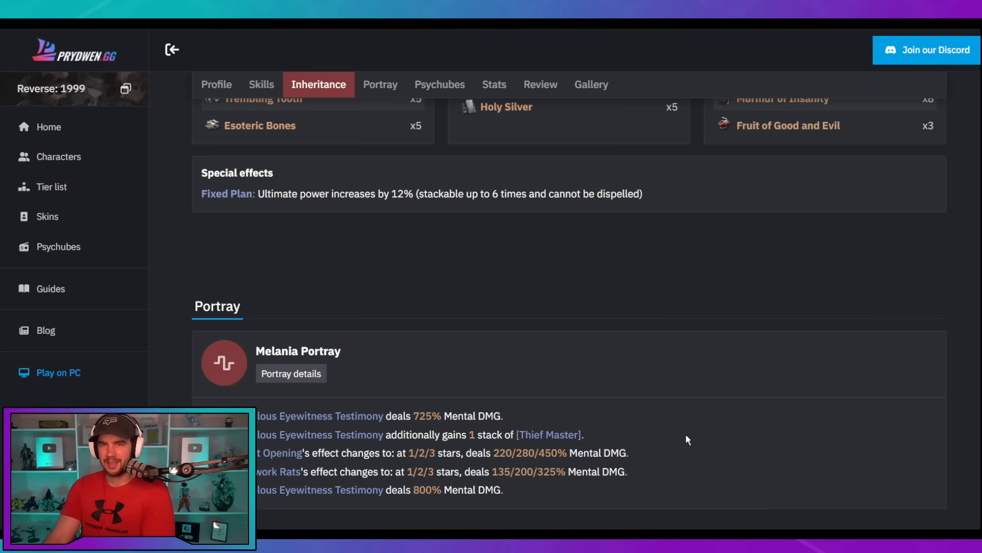
{"action": "mouse_move", "coordinate": [639, 385]}
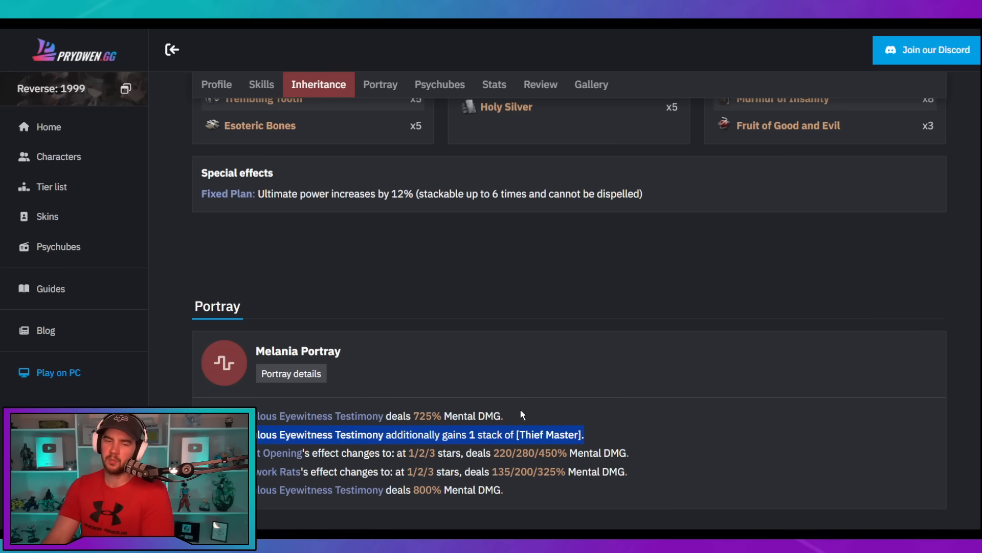
{"action": "mouse_move", "coordinate": [637, 410]}
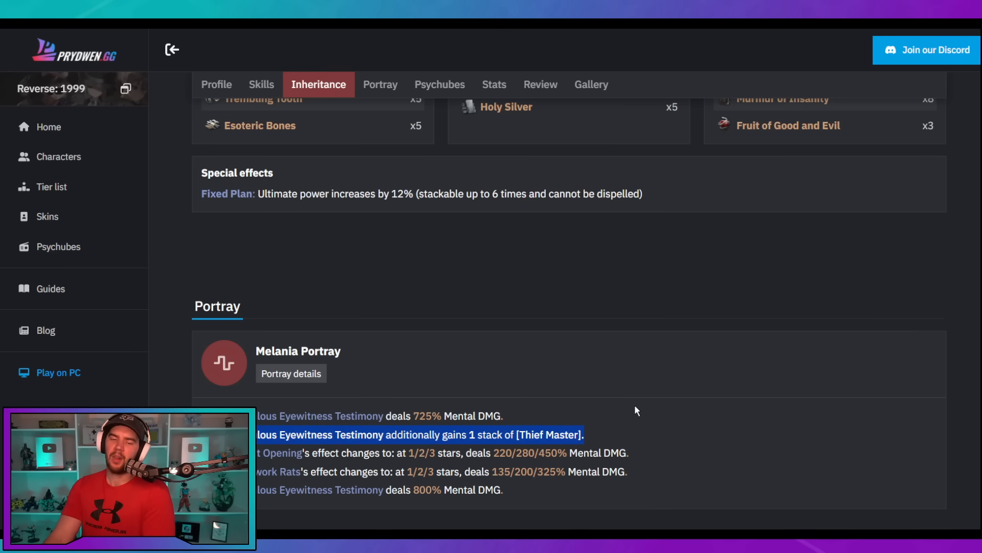
Step: View Melania's first skill, then return to her profile top
{"action": "left_click", "coordinate": [262, 85]}
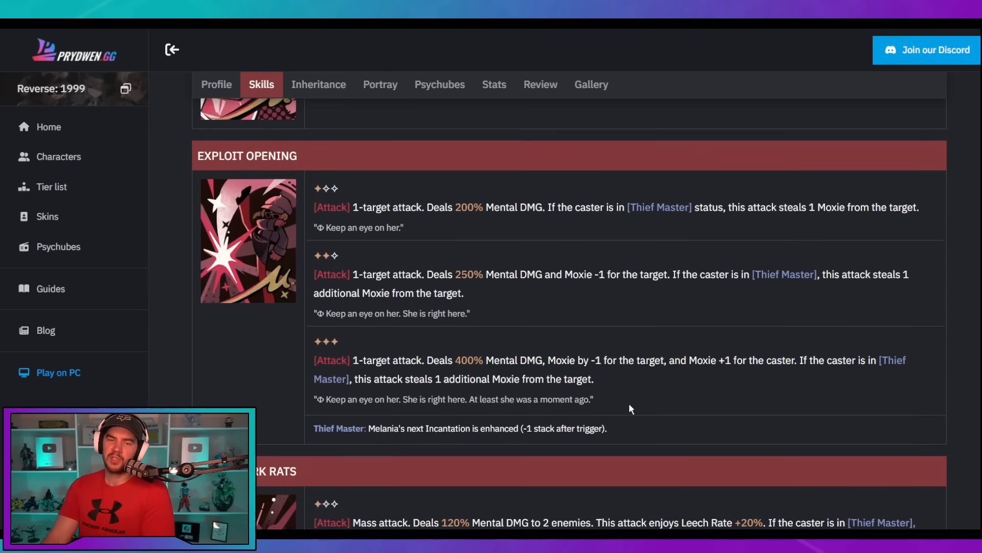
{"action": "scroll", "scroll_direction": "up", "scroll_amount": 3}
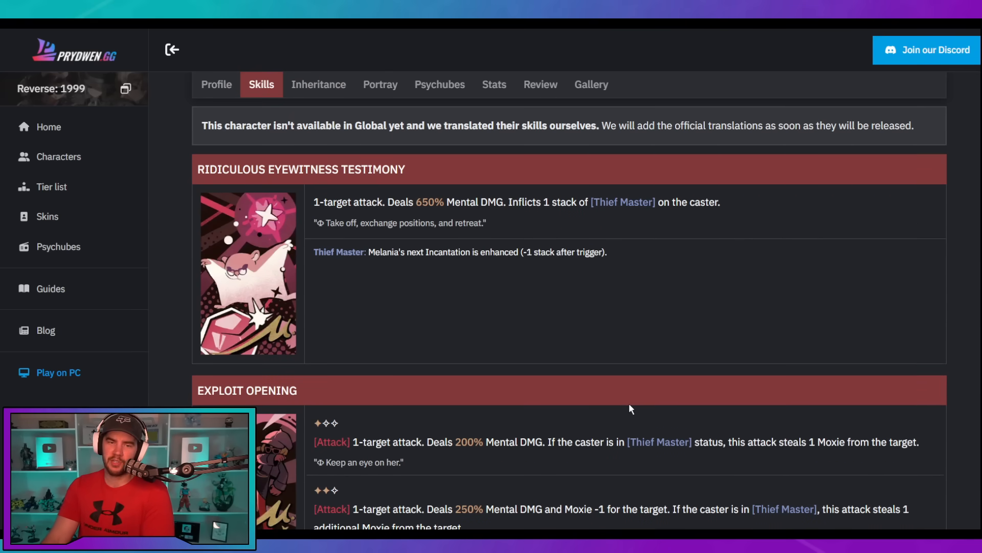
{"action": "mouse_move", "coordinate": [527, 359]}
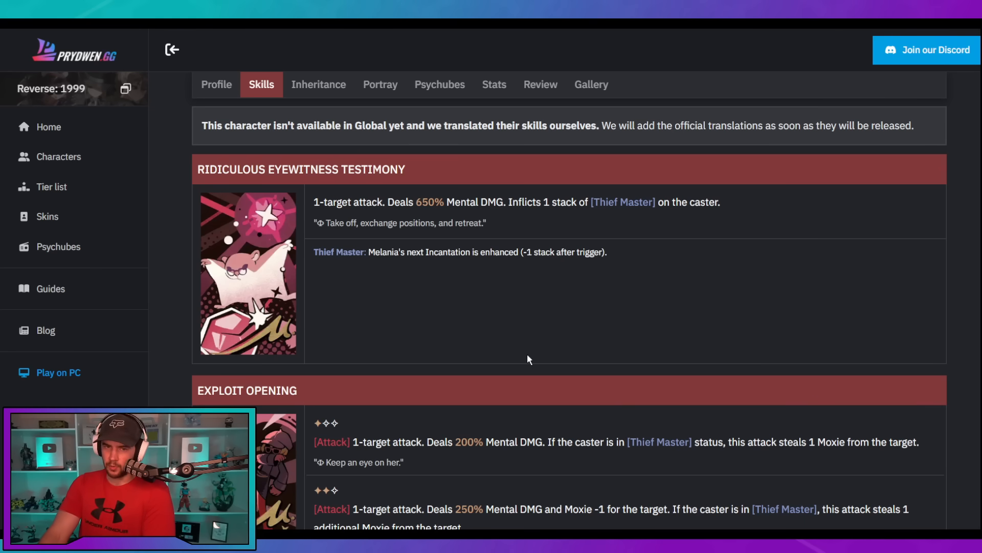
{"action": "mouse_move", "coordinate": [725, 349]}
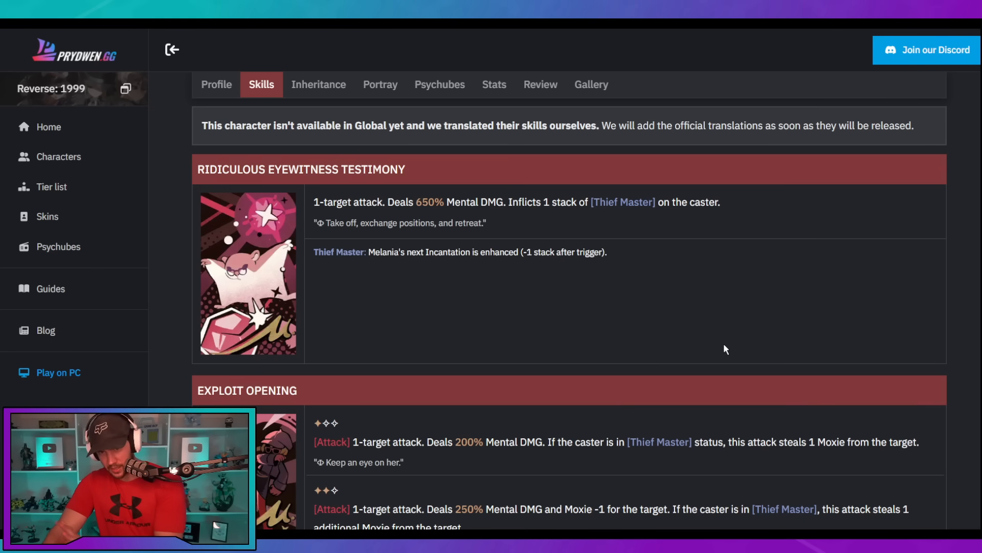
{"action": "left_click", "coordinate": [216, 84]}
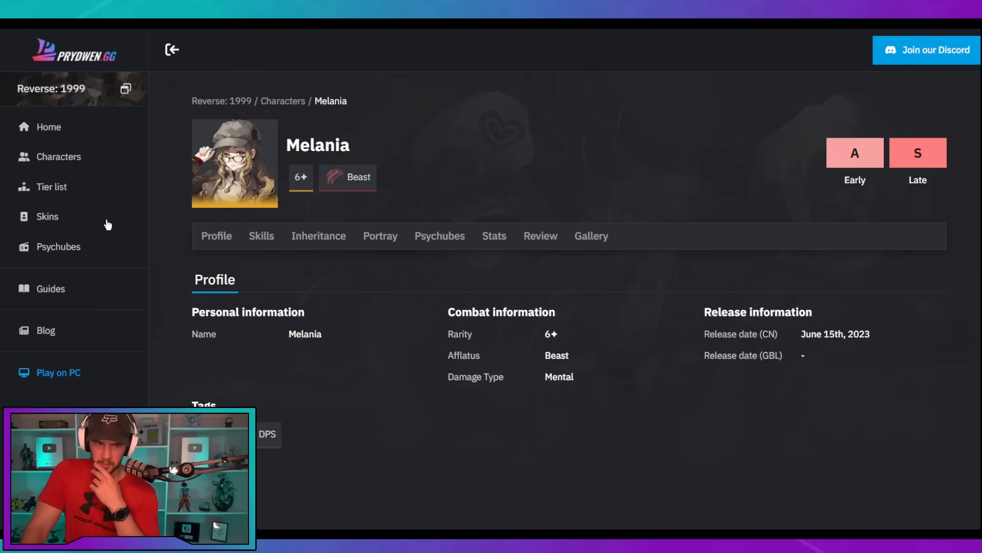
Step: Open the tier list, check Early Game, then switch to Late Game rankings
{"action": "left_click", "coordinate": [51, 187]}
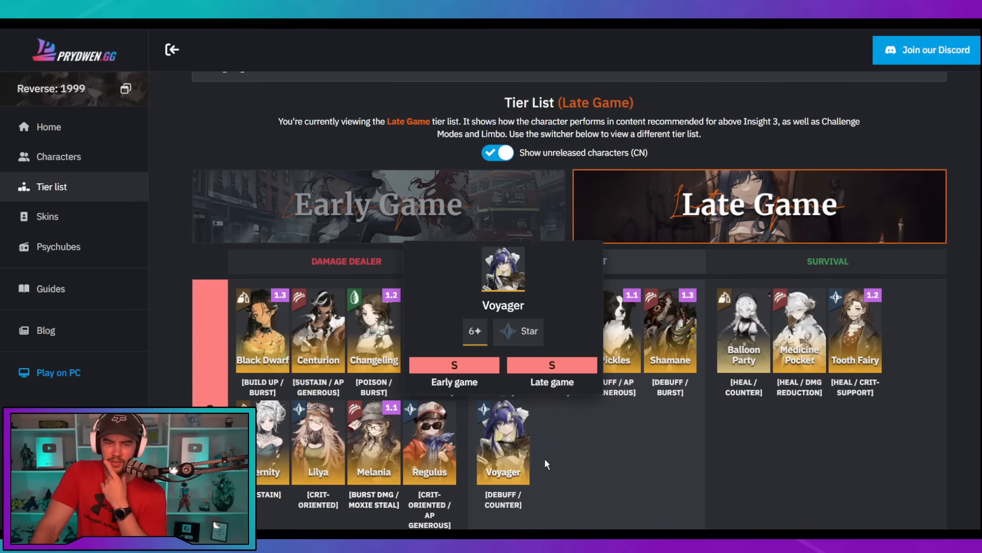
{"action": "left_click", "coordinate": [376, 205]}
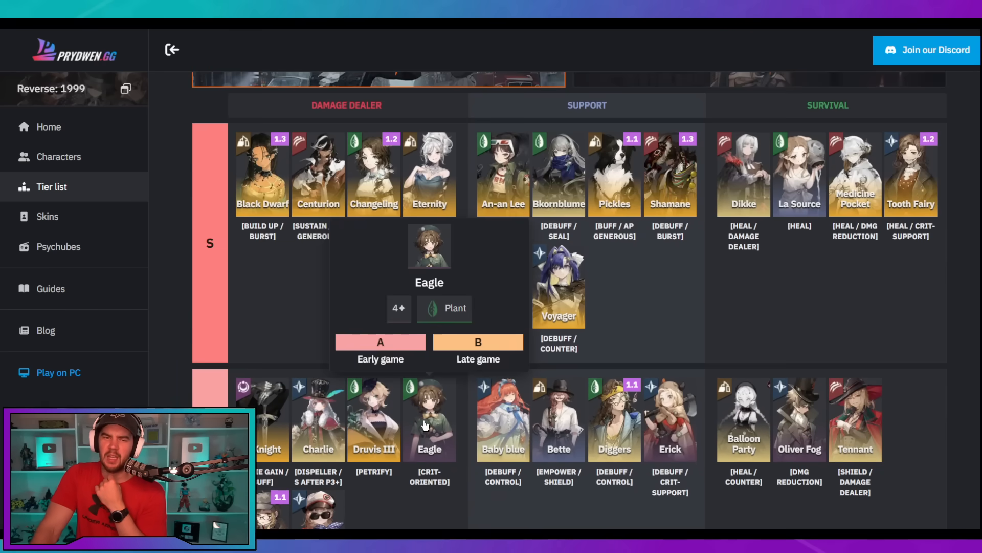
{"action": "scroll", "scroll_direction": "up", "scroll_amount": 3}
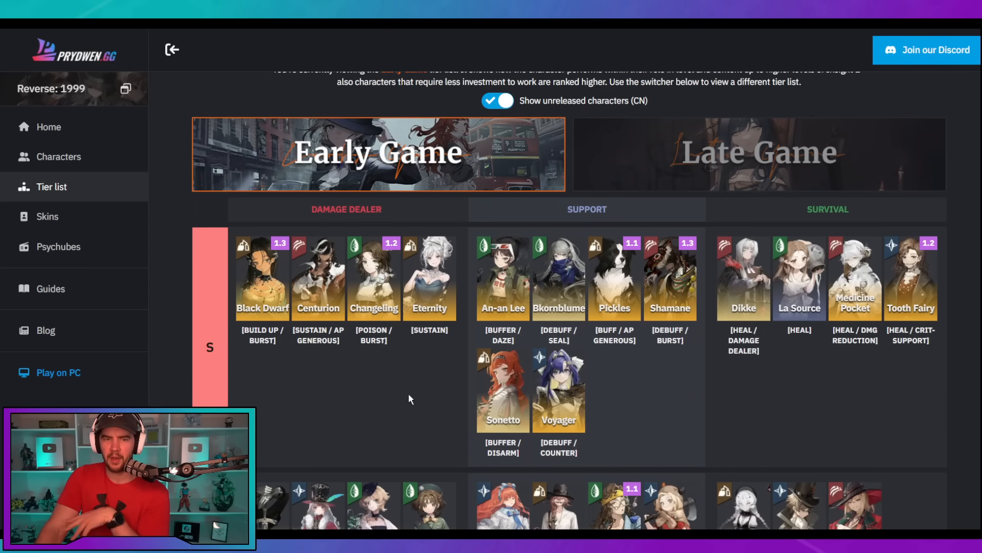
{"action": "left_click", "coordinate": [758, 154]}
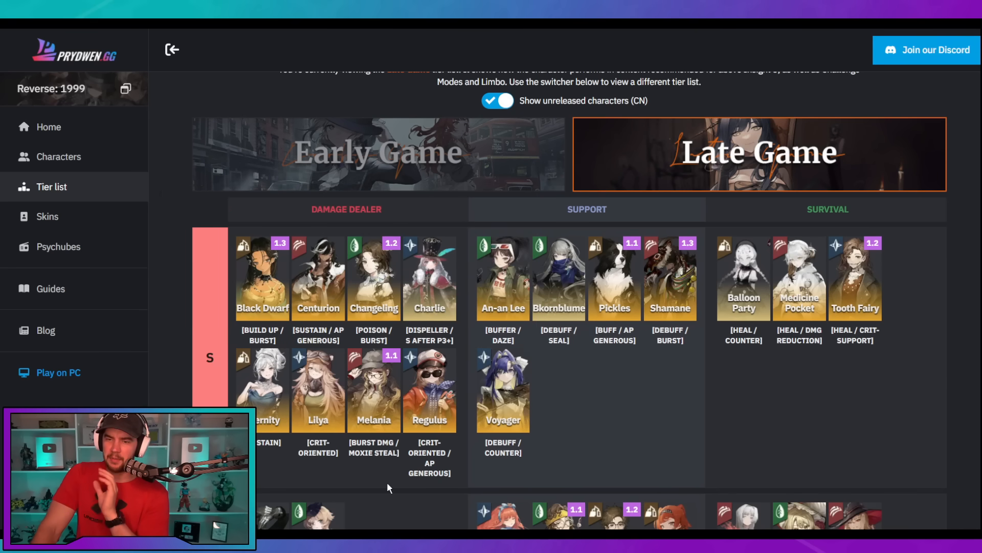
{"action": "mouse_move", "coordinate": [366, 472]}
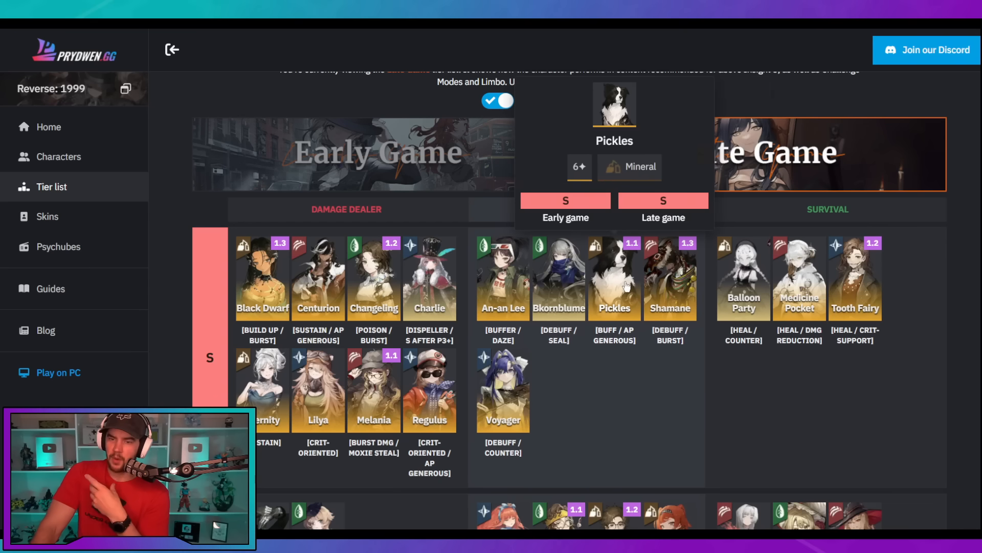
{"action": "scroll", "scroll_direction": "down", "scroll_amount": 3}
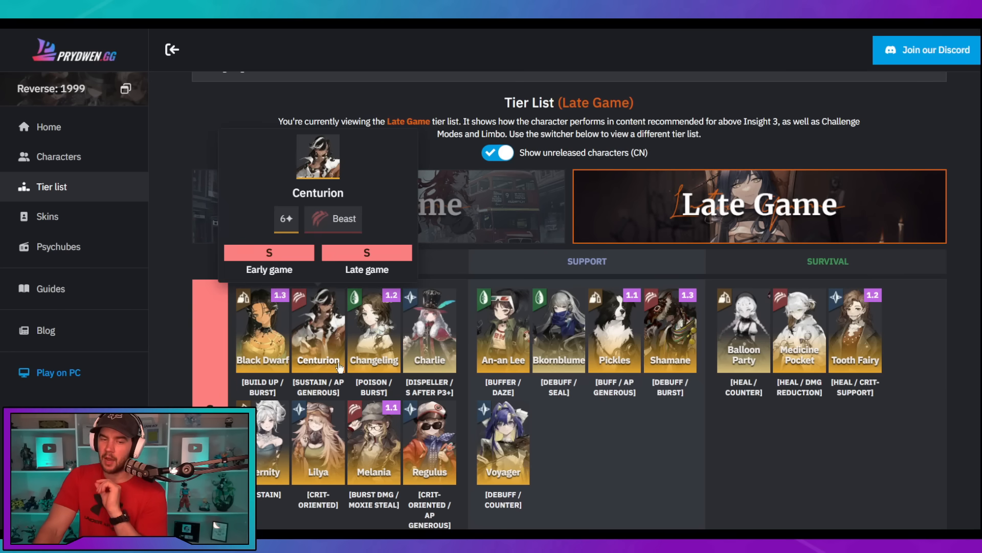
{"action": "mouse_move", "coordinate": [307, 329]}
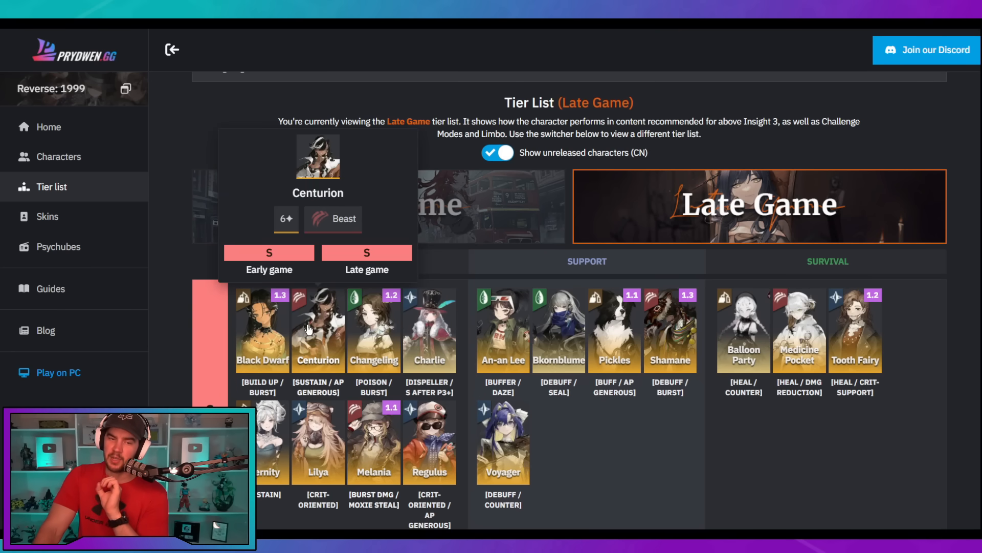
{"action": "left_click", "coordinate": [317, 330]}
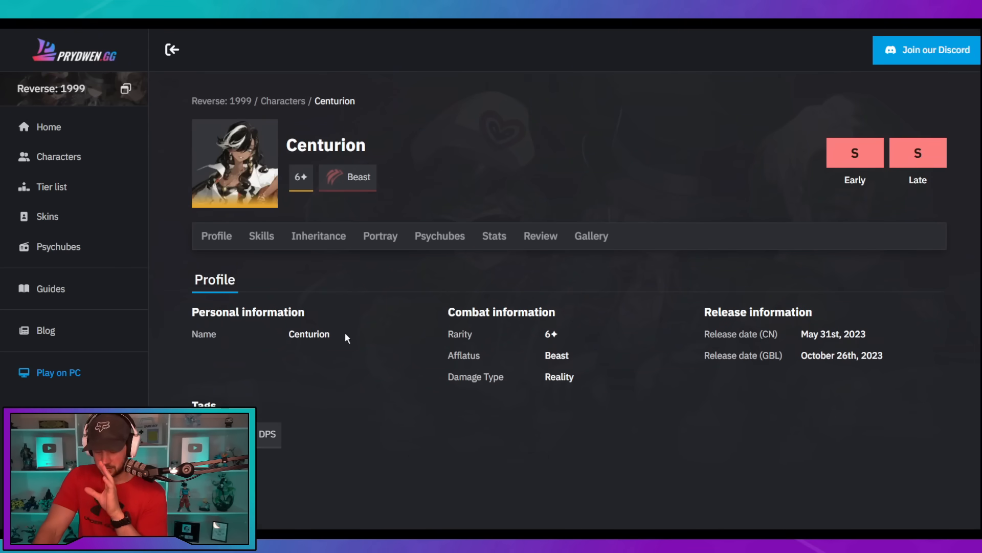
{"action": "scroll", "scroll_direction": "down", "scroll_amount": 3}
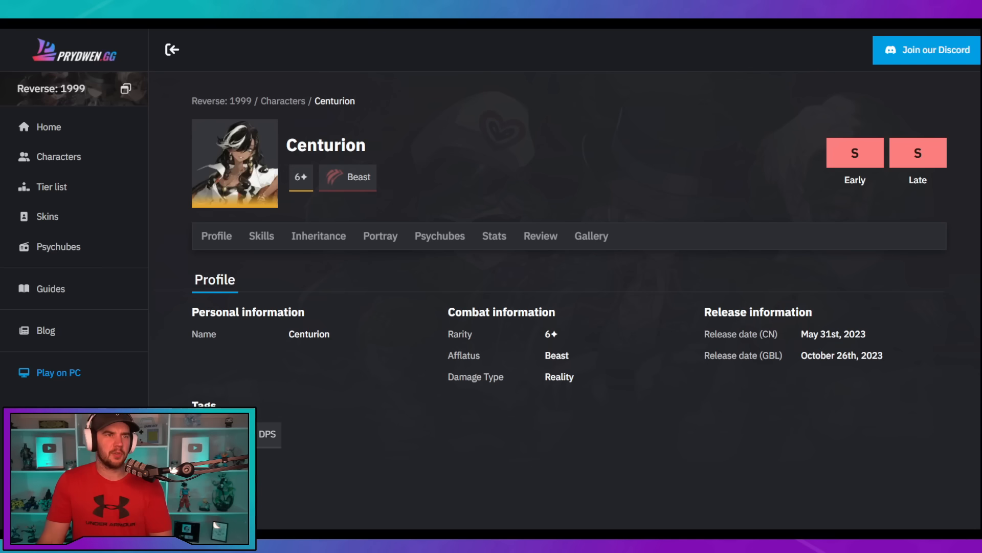
Step: Reopen Melania from the tier list and scroll to Exploit Opening
{"action": "left_click", "coordinate": [51, 187]}
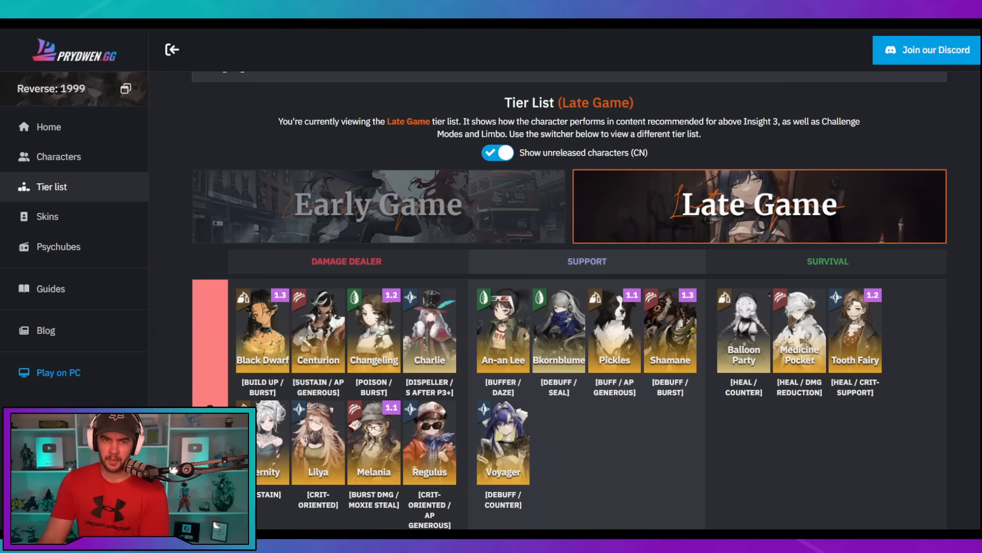
{"action": "left_click", "coordinate": [374, 441]}
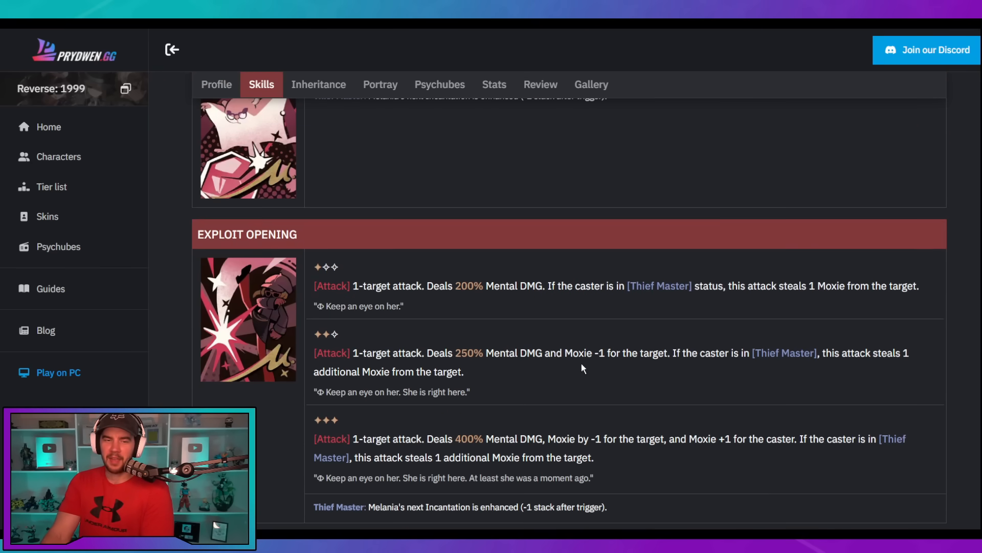
{"action": "scroll", "scroll_direction": "up", "scroll_amount": 3}
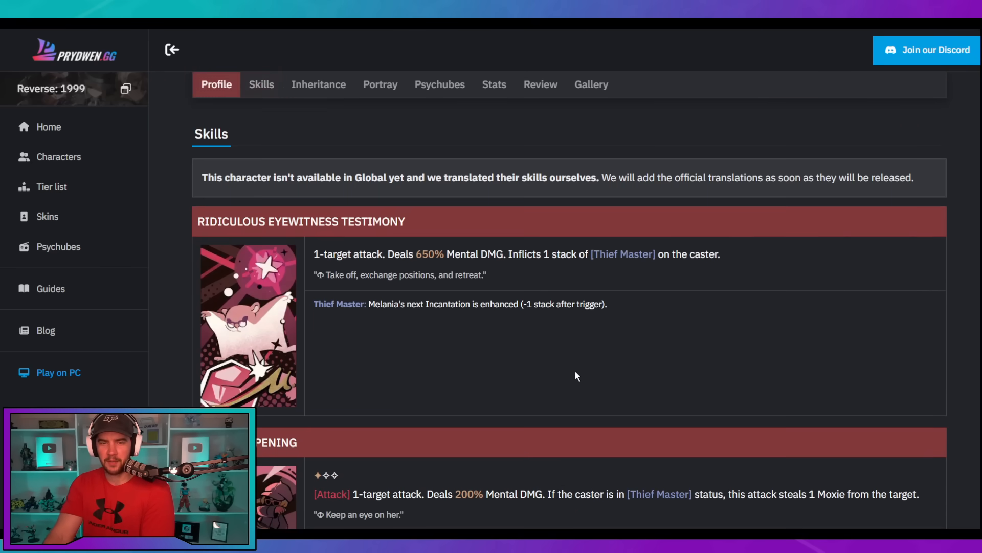
{"action": "scroll", "scroll_direction": "down", "scroll_amount": 3}
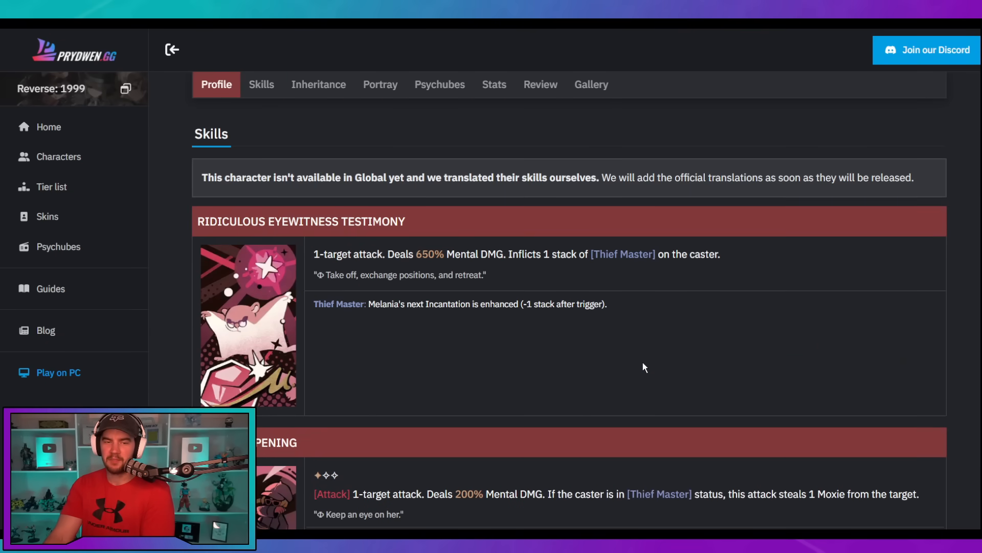
{"action": "scroll", "scroll_direction": "down", "scroll_amount": 3}
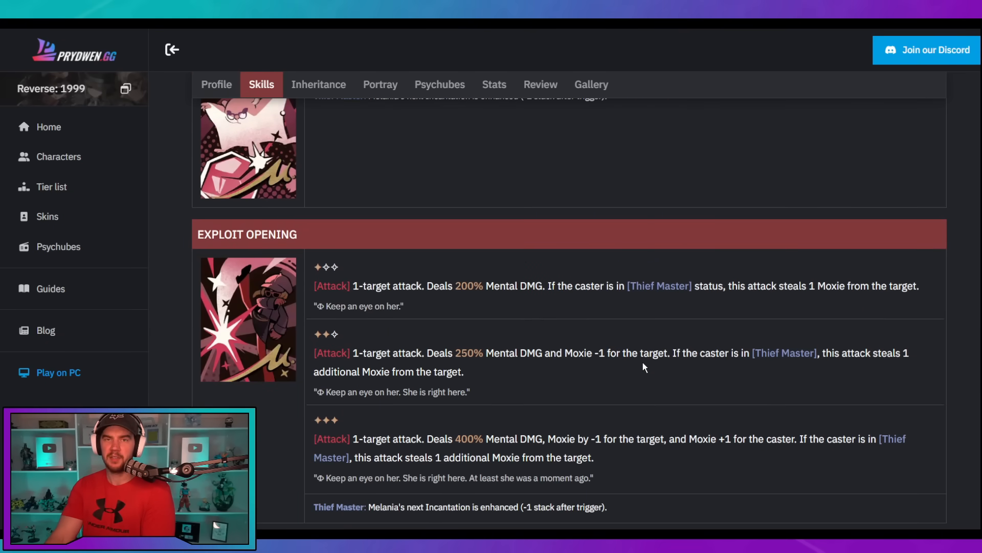
{"action": "scroll", "scroll_direction": "down", "scroll_amount": 3}
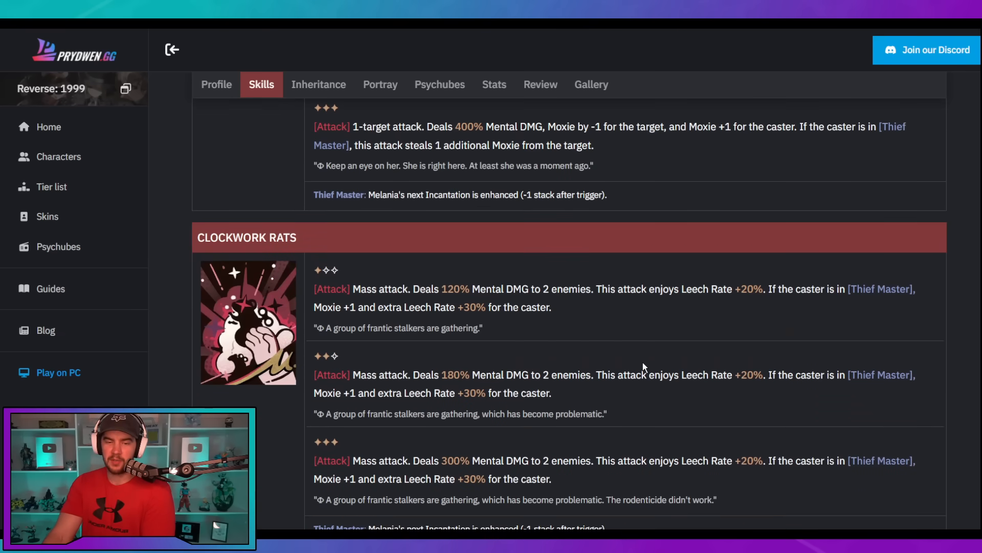
{"action": "scroll", "scroll_direction": "up", "scroll_amount": 3}
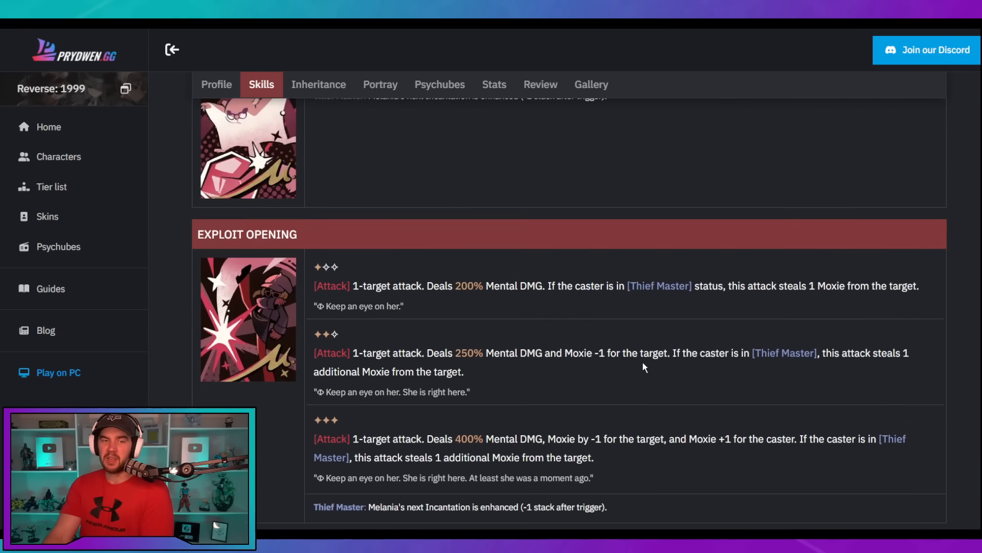